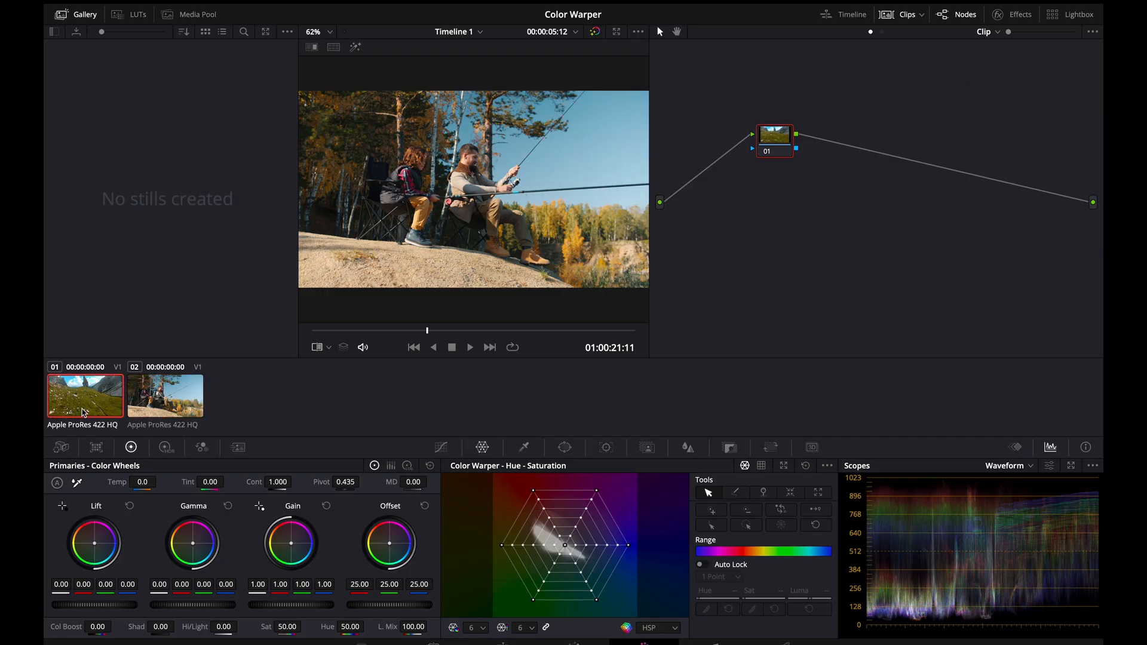
Step: Alternate between the mountain meadow and fishing clips in the timeline, ending on the meadow shot
{"action": "left_click", "coordinate": [85, 395]}
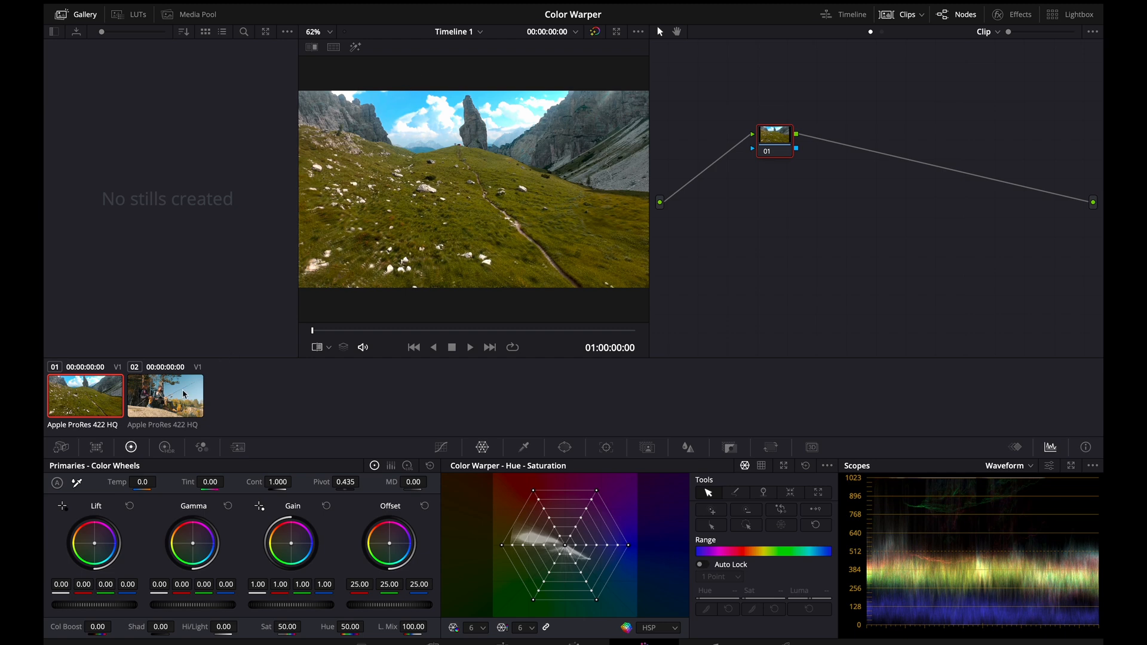
{"action": "left_click", "coordinate": [165, 395]}
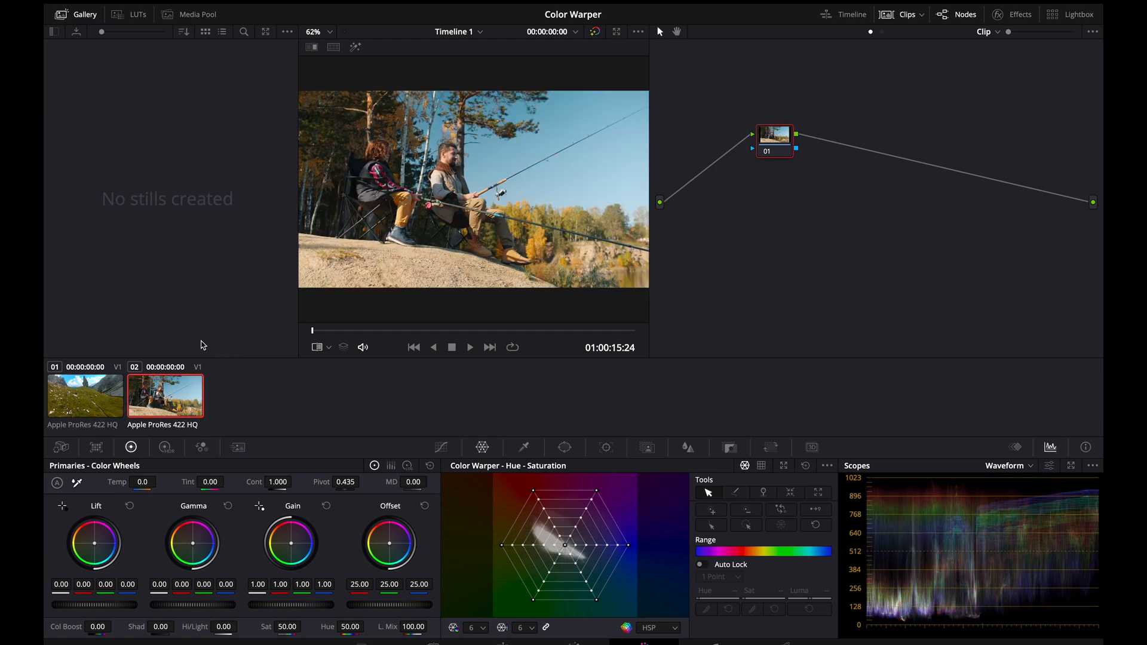
{"action": "left_click", "coordinate": [85, 395]}
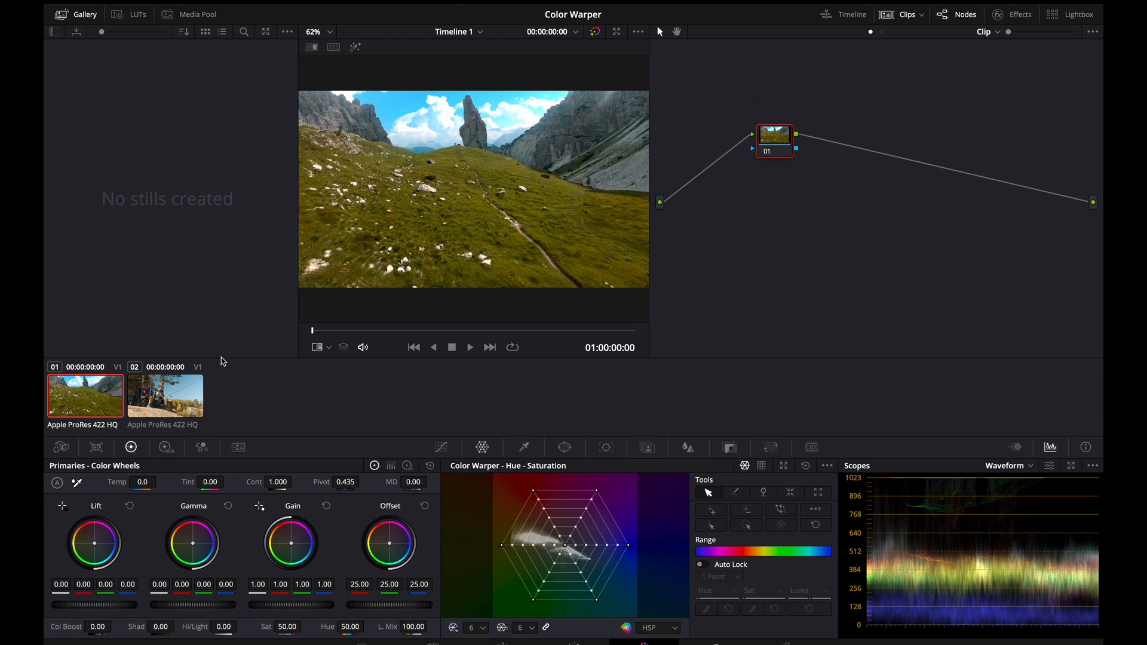
{"action": "left_click", "coordinate": [165, 395]}
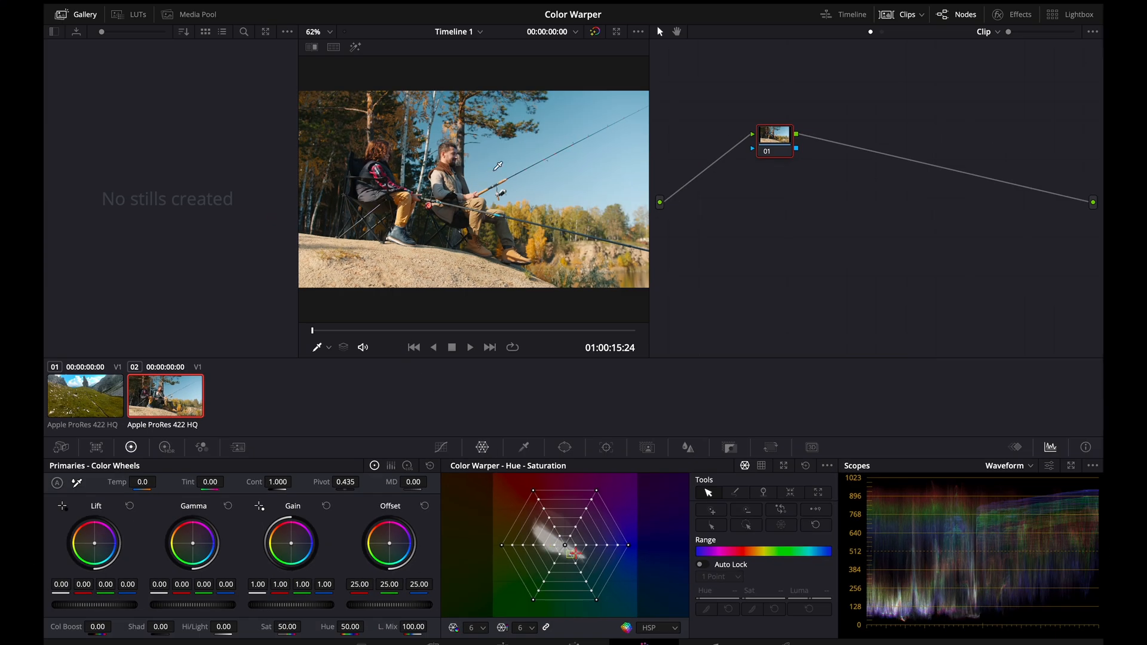
{"action": "left_click", "coordinate": [85, 396]}
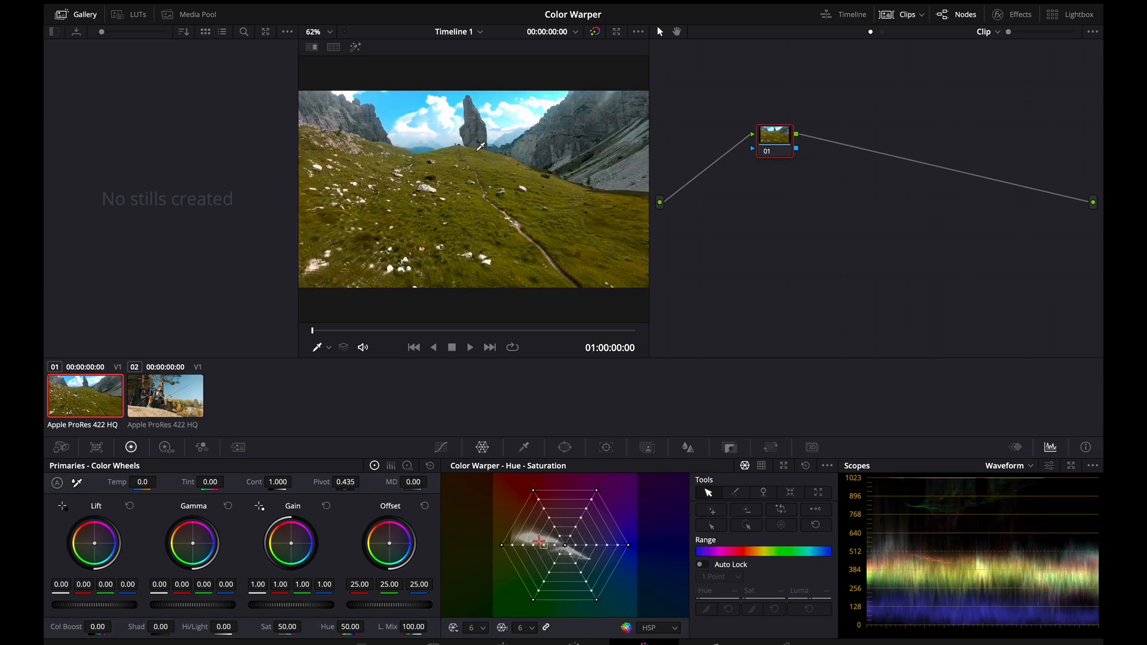
Step: Grab a still of the mountain shot and enable the reference wipe against the fishing clip
{"action": "right_click", "coordinate": [483, 167]}
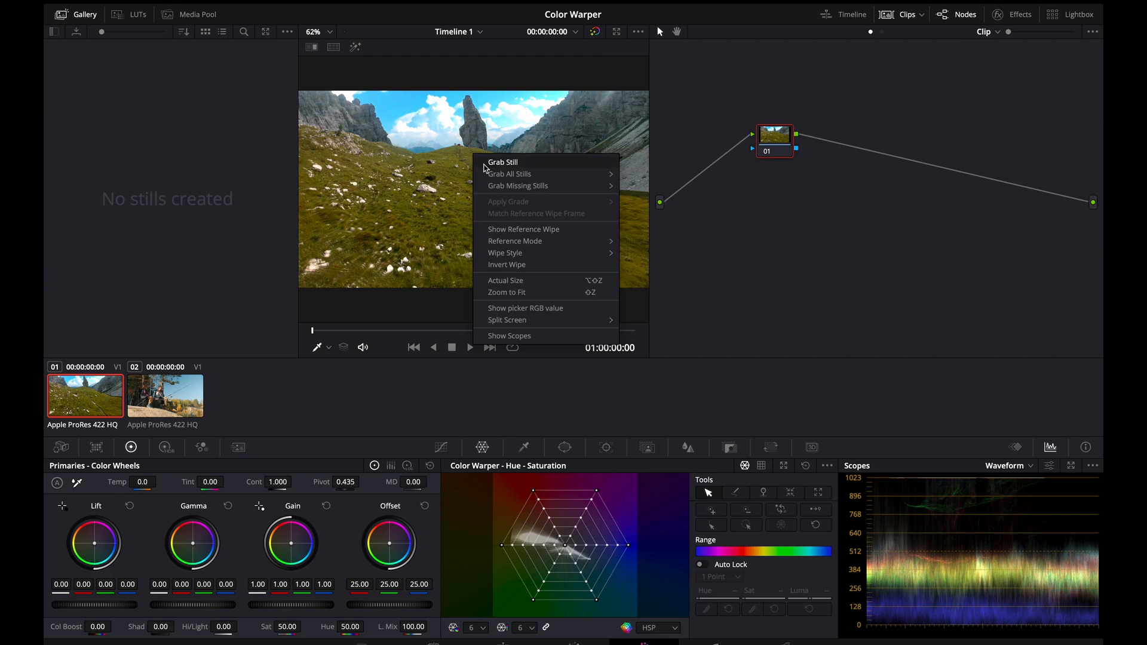
{"action": "left_click", "coordinate": [503, 162]}
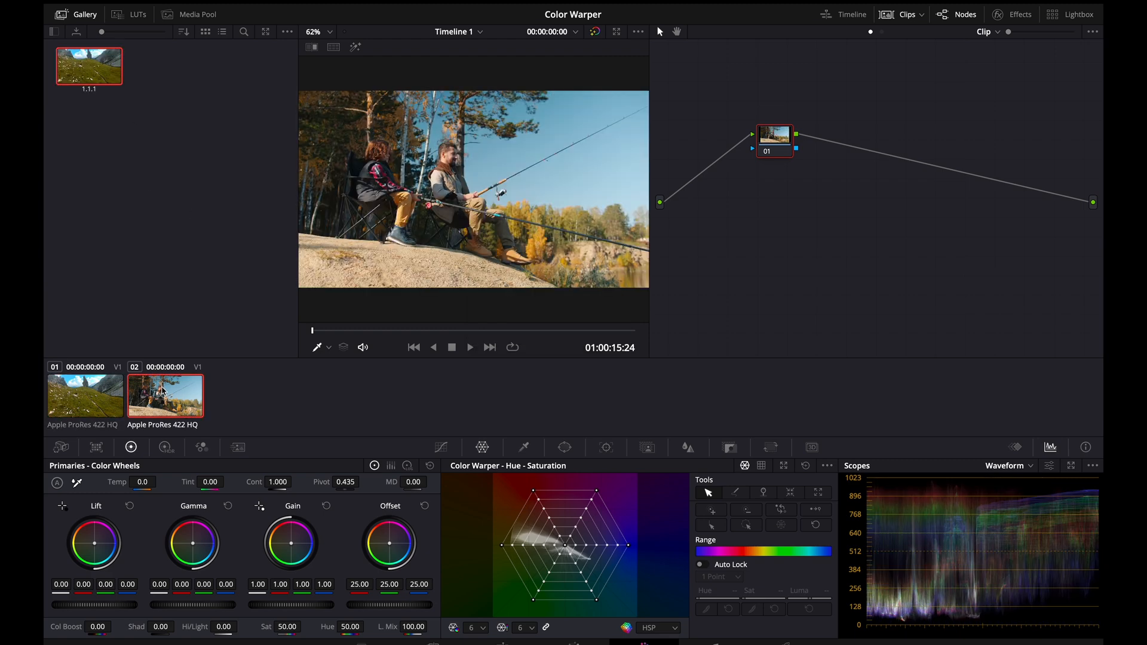
{"action": "left_click", "coordinate": [311, 47]}
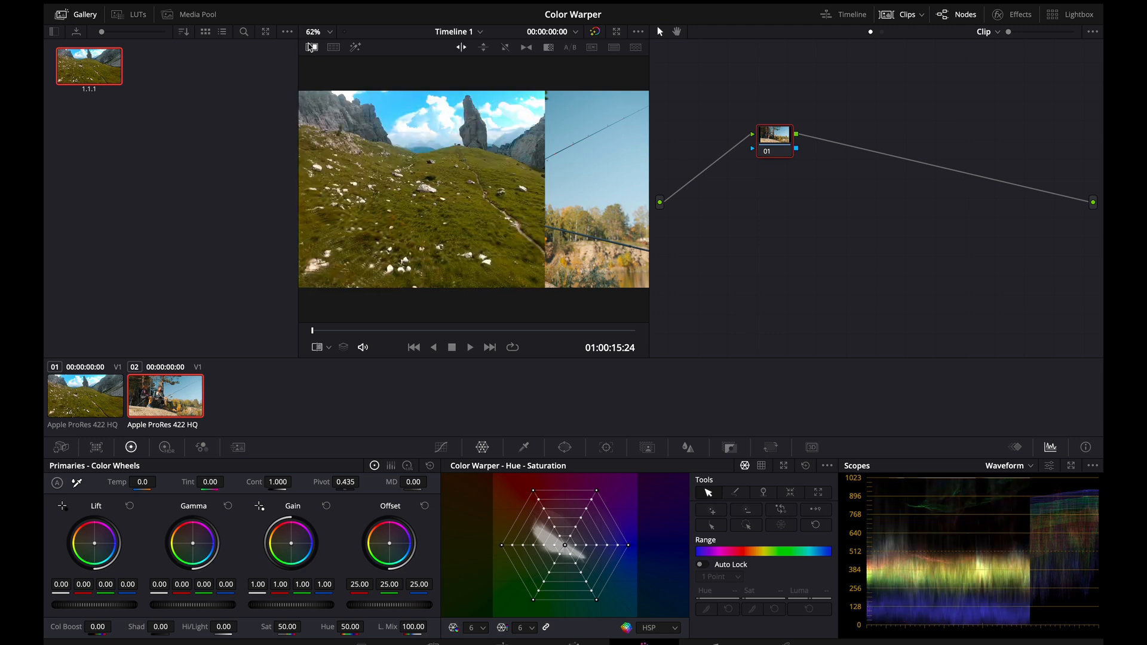
{"action": "left_click", "coordinate": [311, 47]}
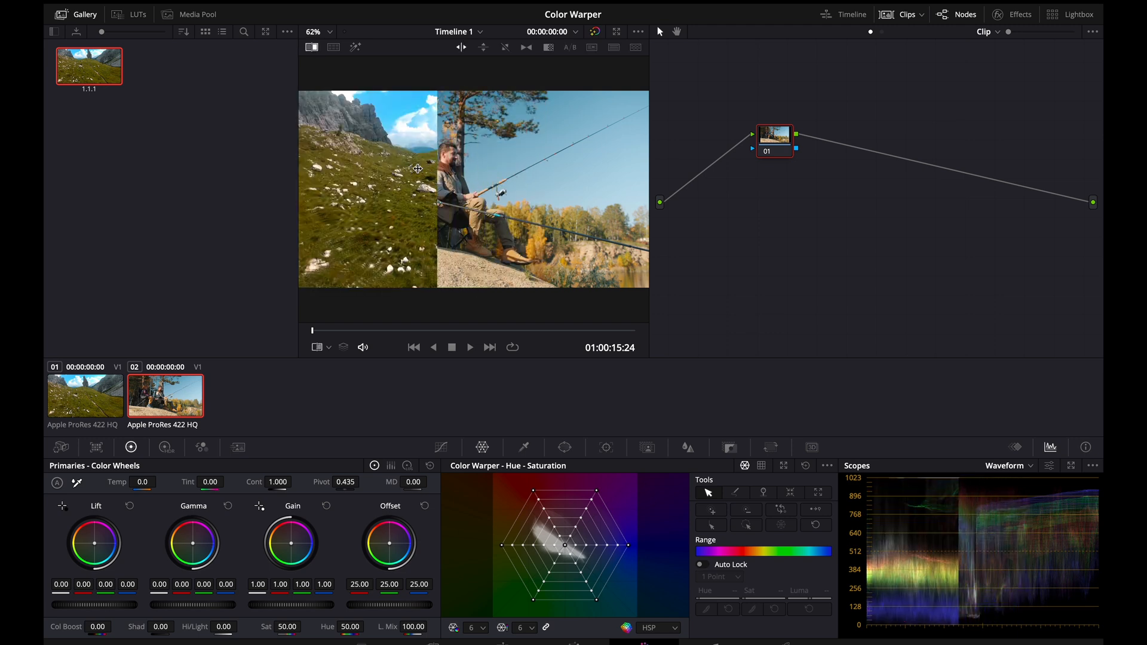
Step: Enlarge the viewer image and move to the Hue vs Lum curve for the sky's blue
{"action": "left_click", "coordinate": [318, 31]}
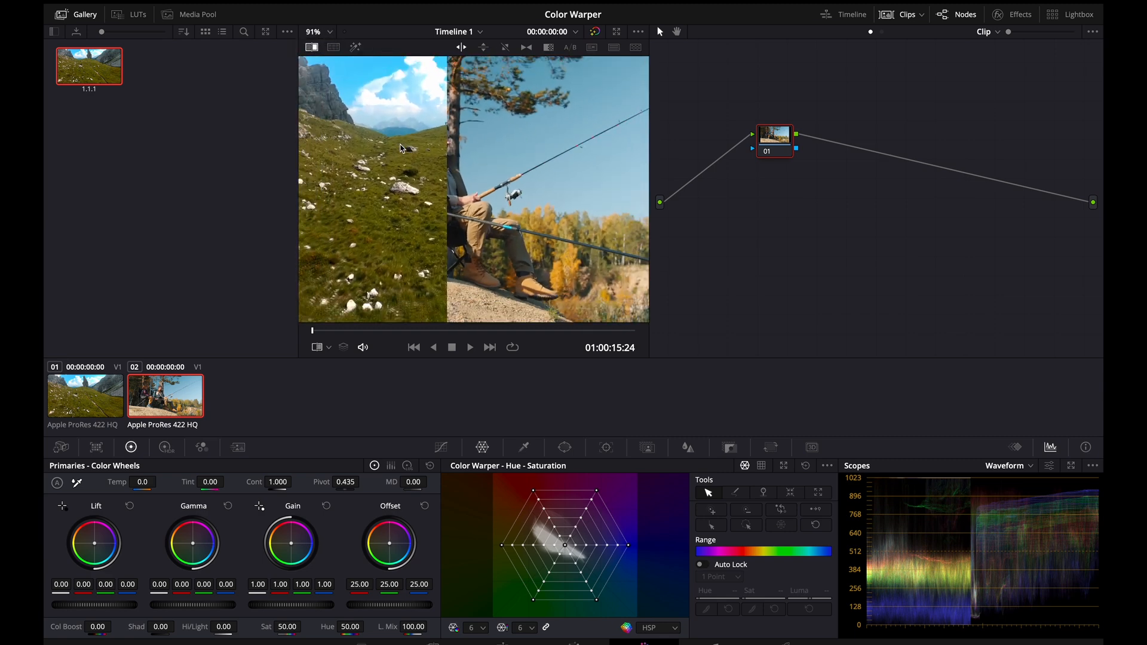
{"action": "mouse_move", "coordinate": [500, 118]}
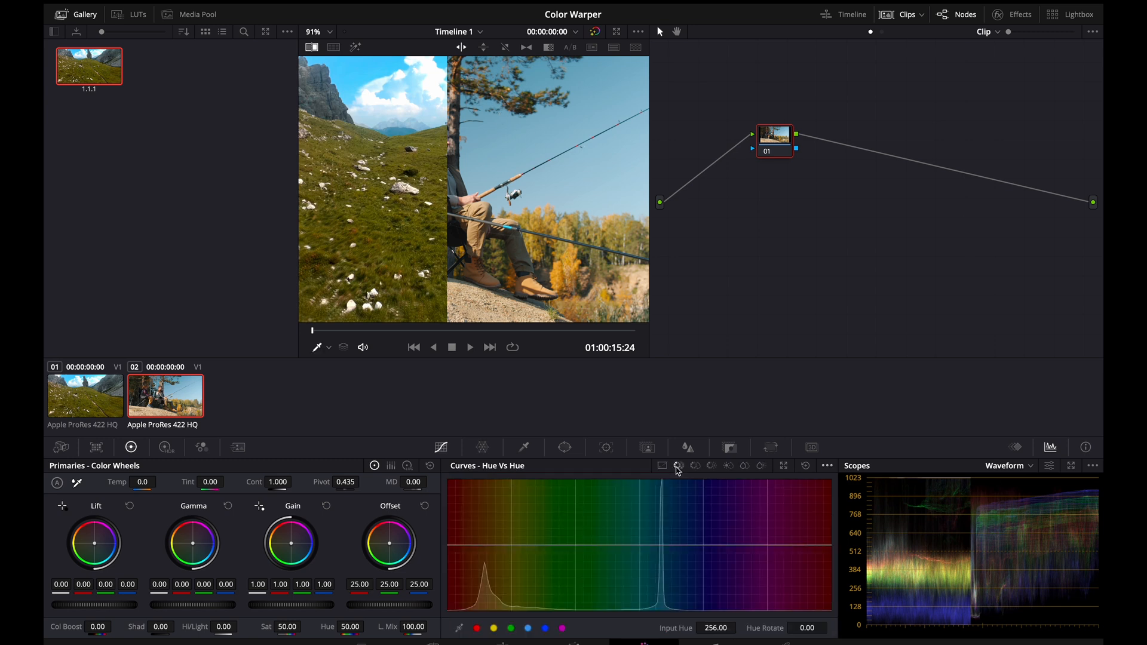
{"action": "mouse_move", "coordinate": [505, 627]}
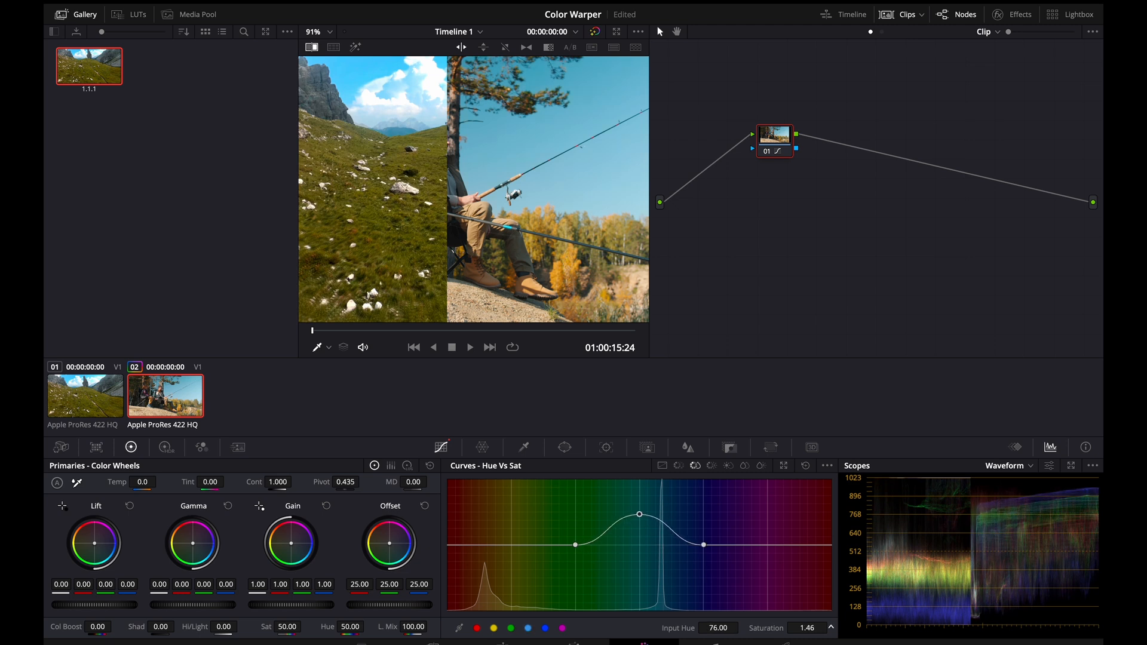
{"action": "left_click", "coordinate": [710, 466]}
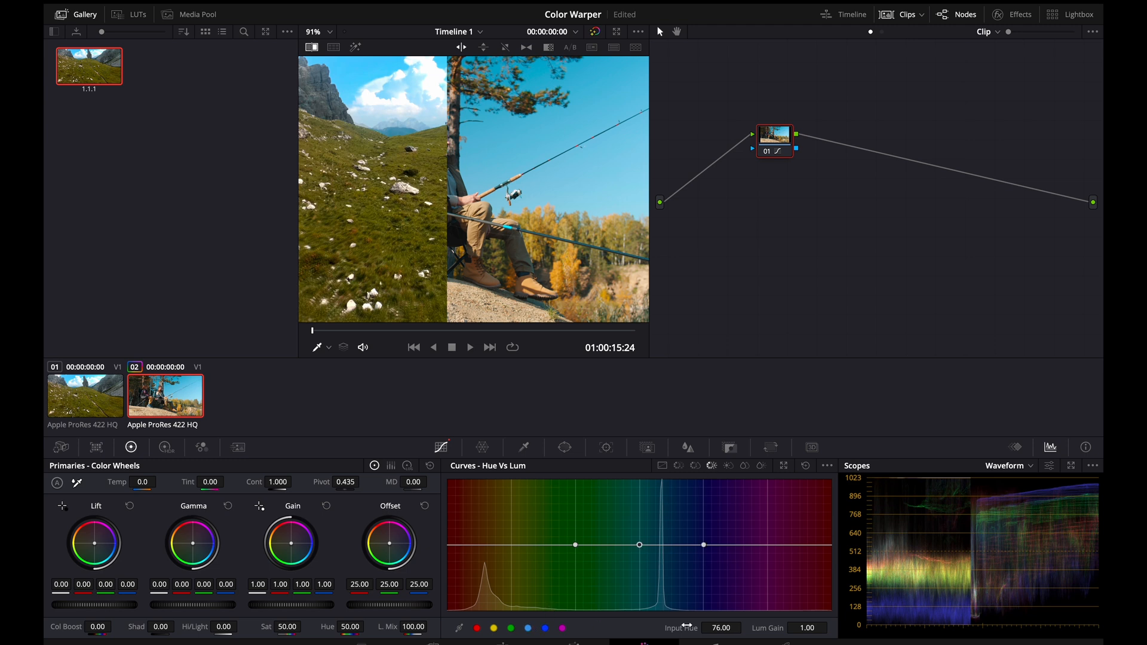
{"action": "mouse_move", "coordinate": [763, 627]}
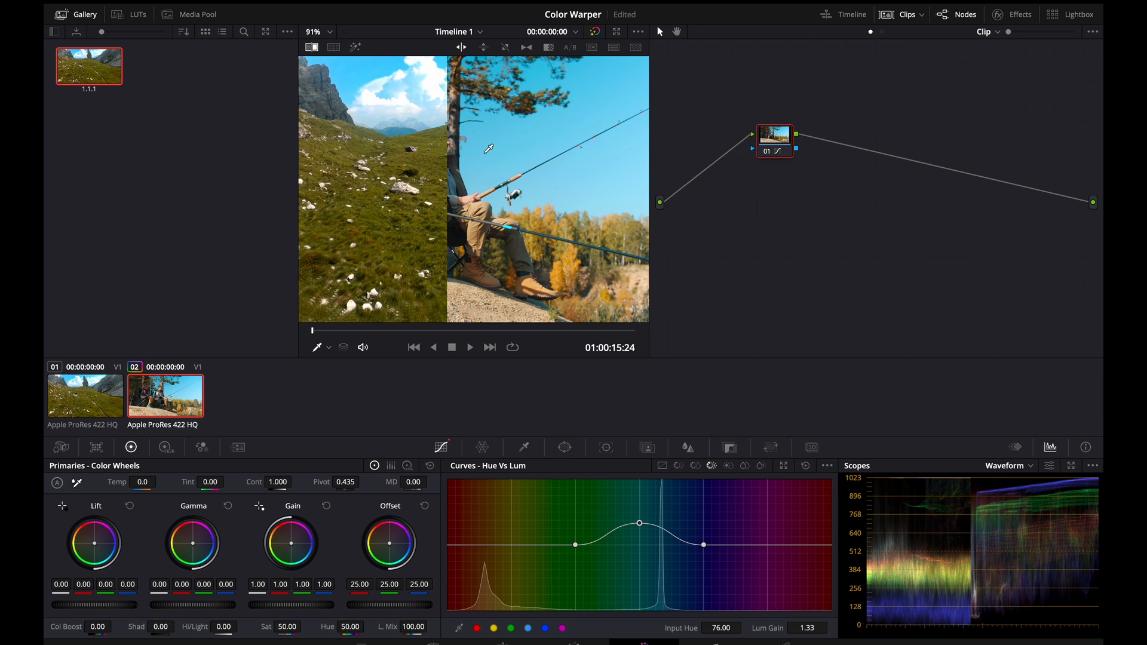
{"action": "mouse_move", "coordinate": [356, 61]}
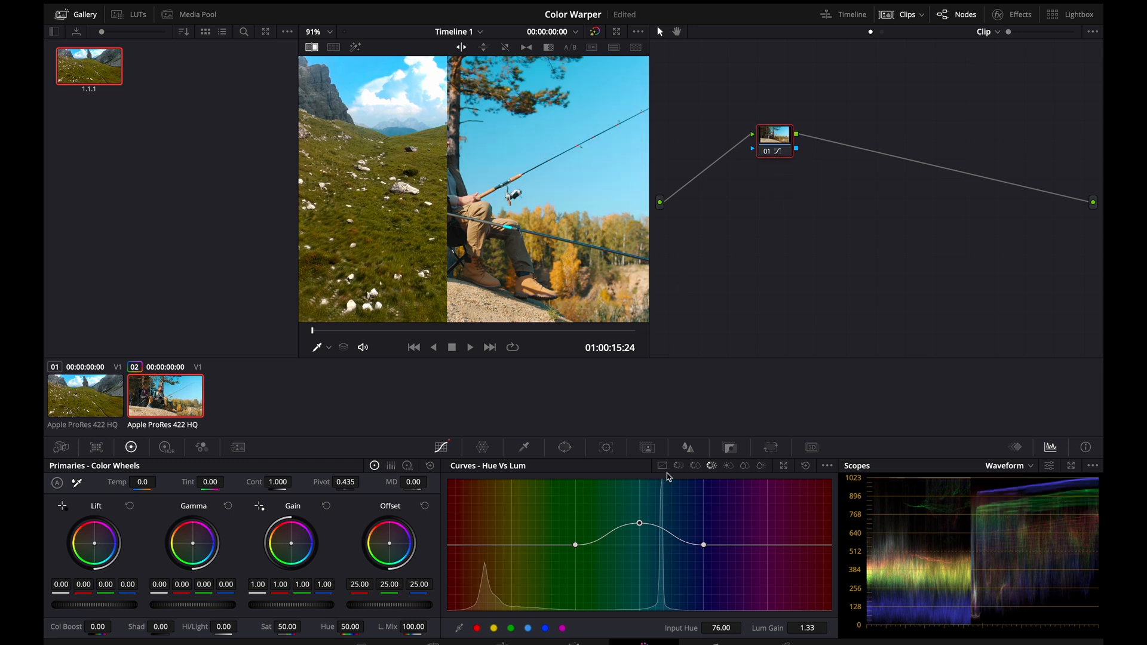
Step: Cycle through Custom, Hue vs Hue, Hue vs Lum and Hue vs Sat curves, ending on Hue vs Lum
{"action": "left_click", "coordinate": [662, 466]}
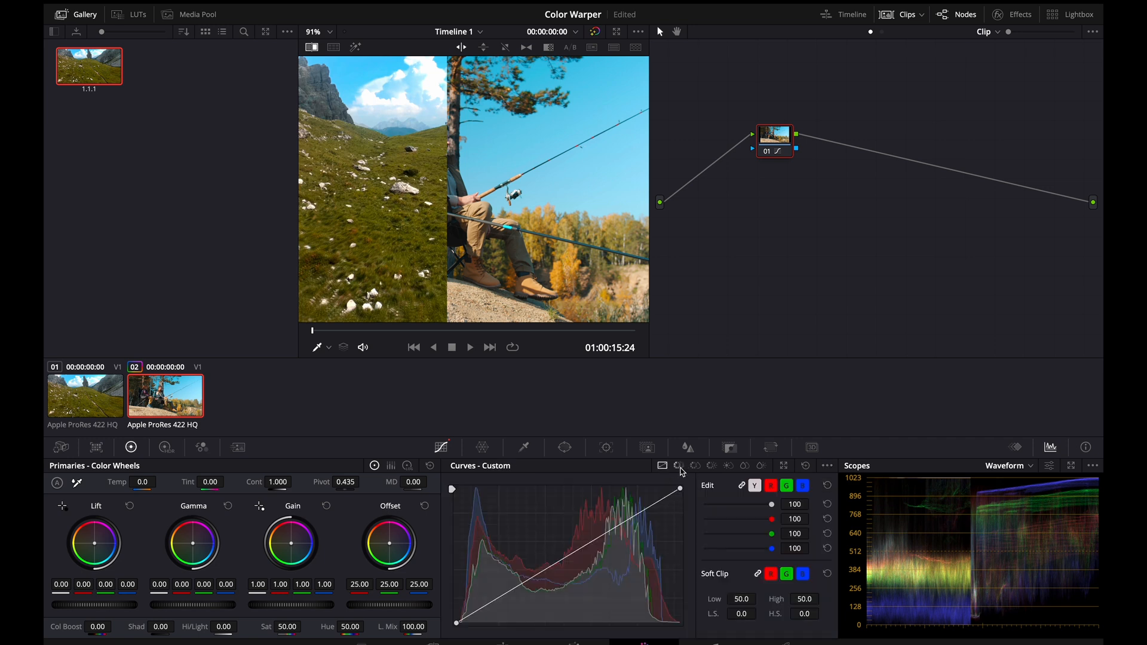
{"action": "left_click", "coordinate": [678, 465]}
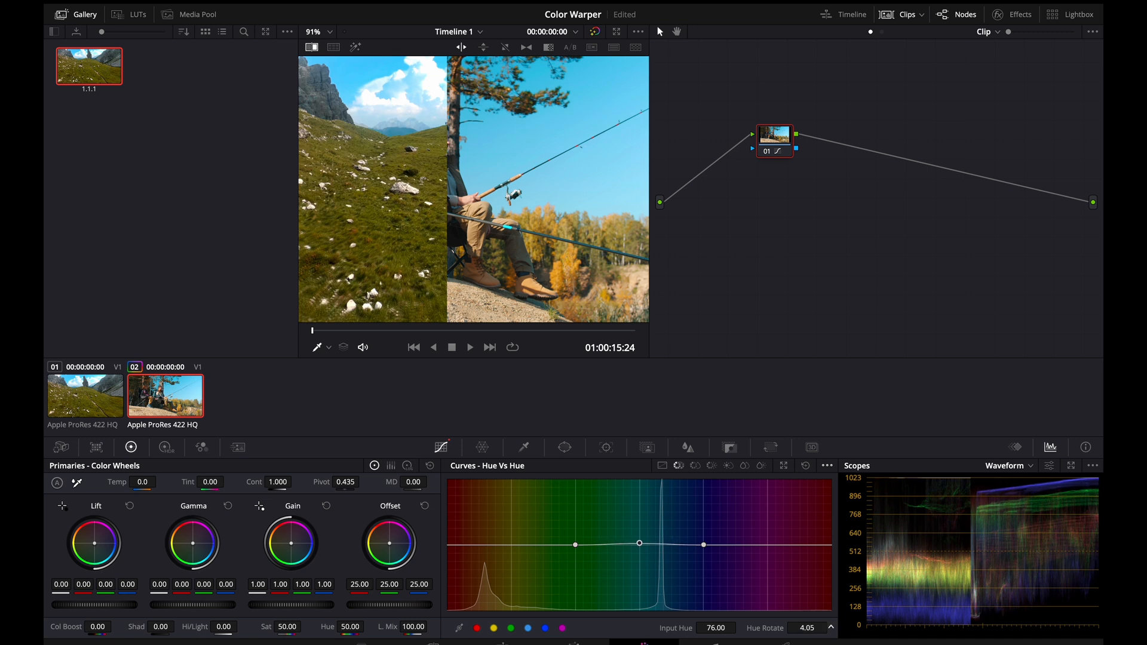
{"action": "mouse_move", "coordinate": [766, 148]}
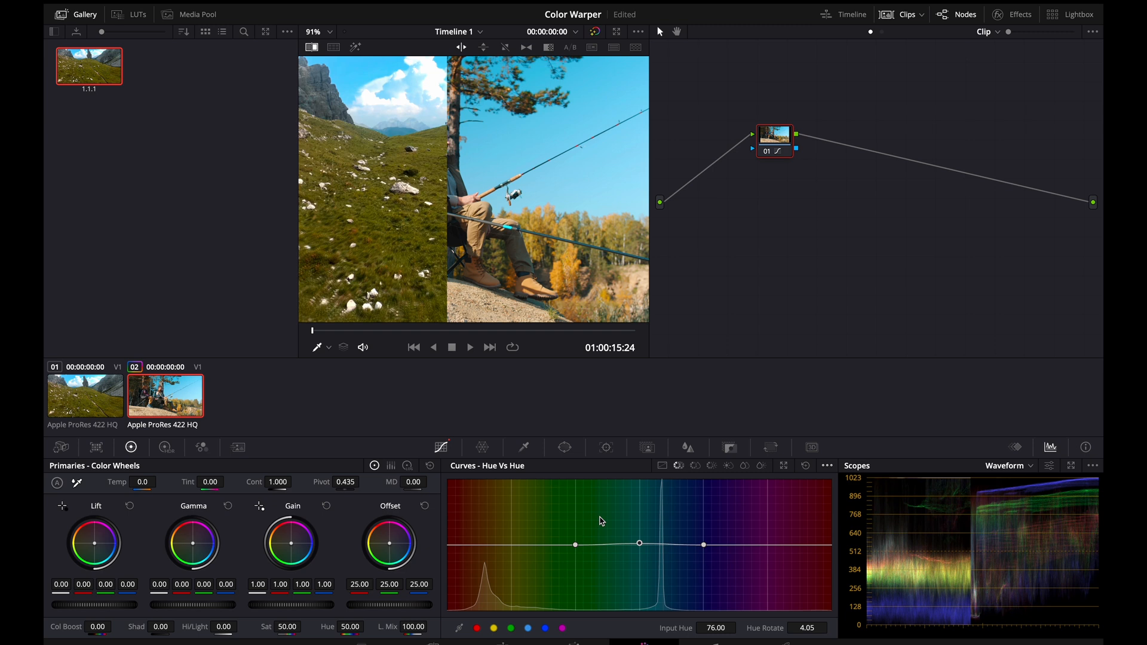
{"action": "mouse_move", "coordinate": [777, 316]}
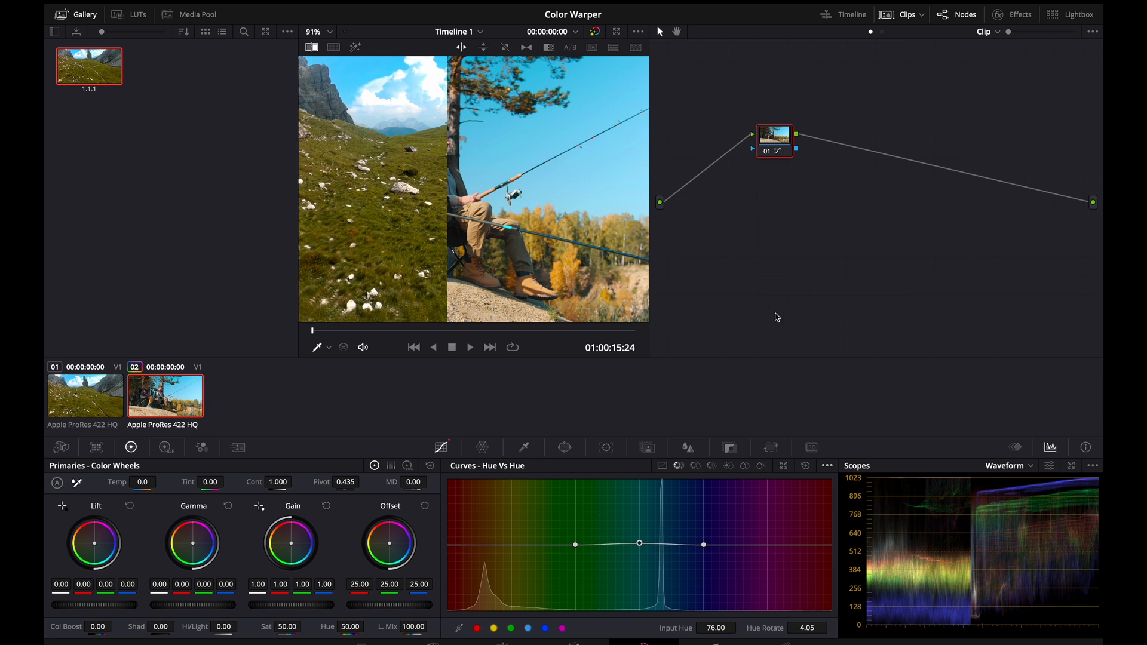
{"action": "mouse_move", "coordinate": [679, 472]}
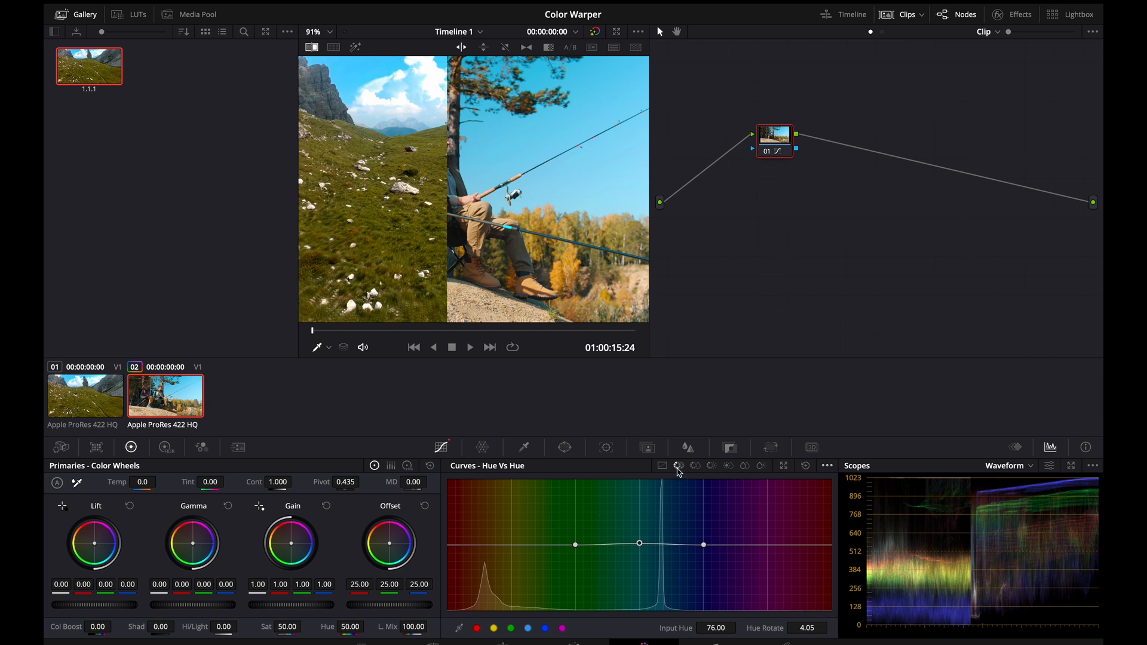
{"action": "mouse_move", "coordinate": [664, 513]}
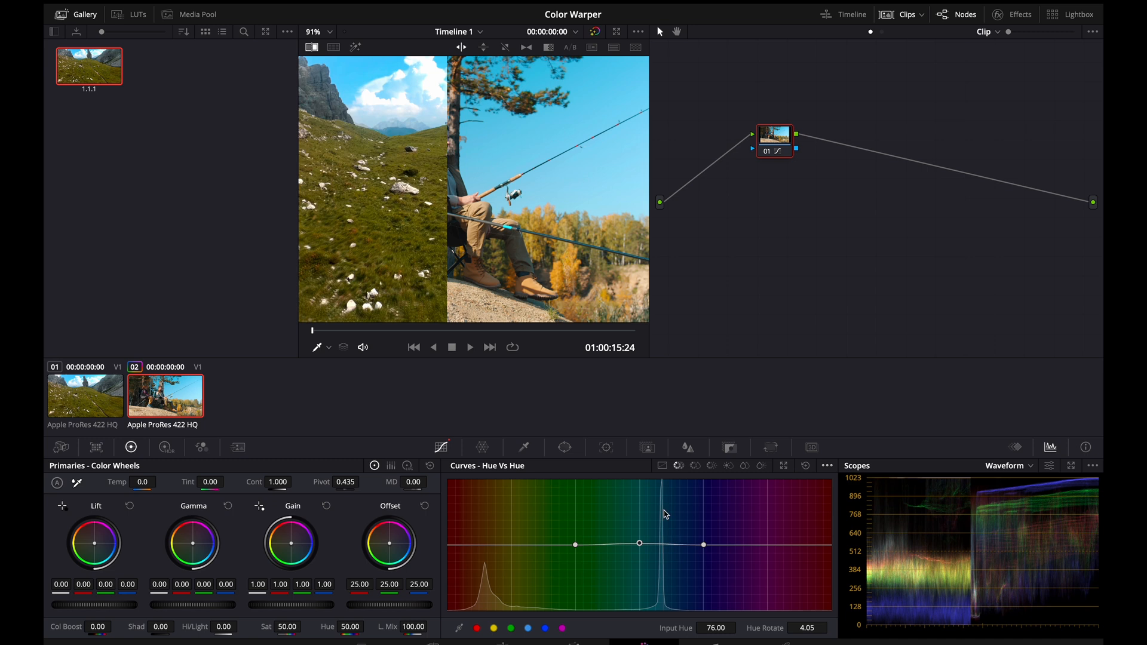
{"action": "mouse_move", "coordinate": [529, 621]}
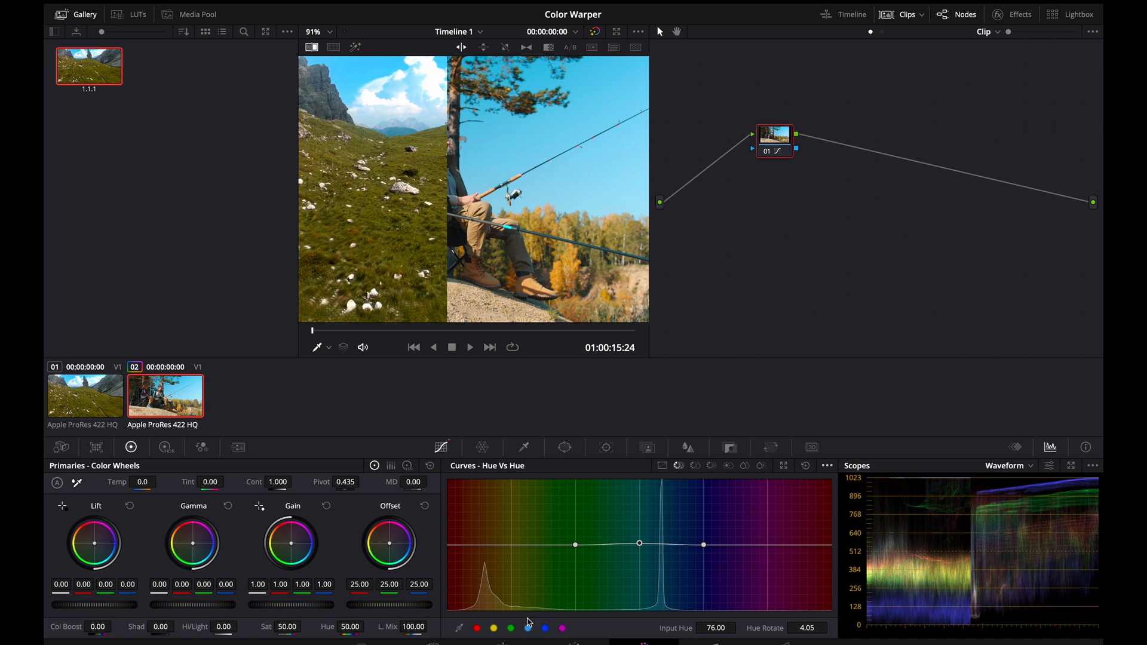
{"action": "mouse_move", "coordinate": [686, 468]}
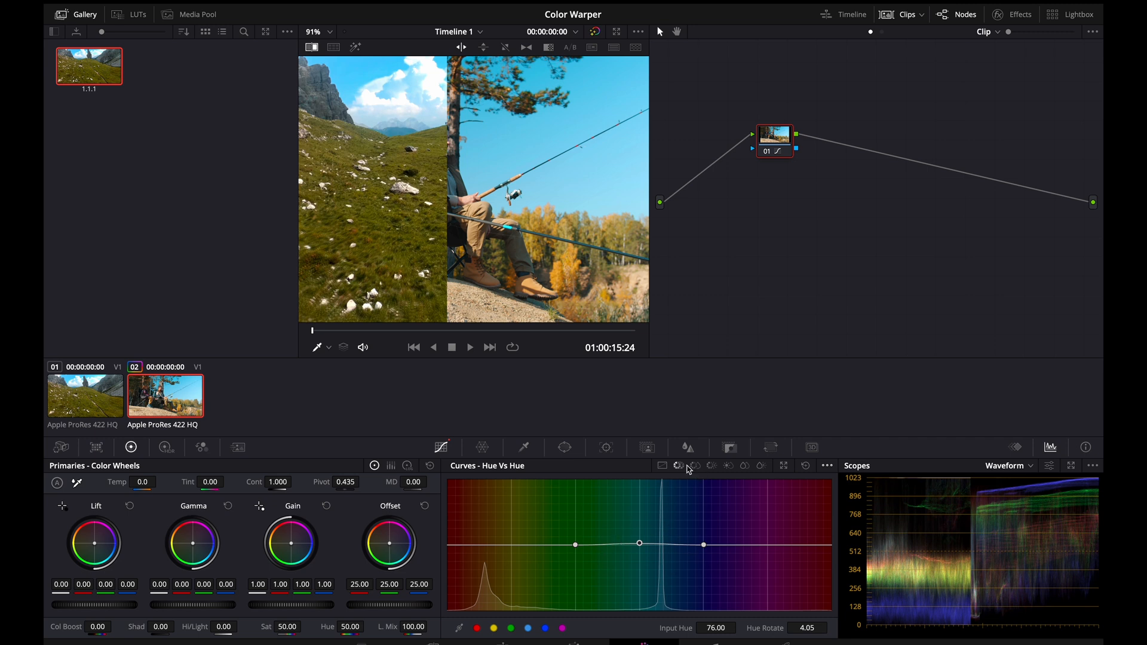
{"action": "mouse_move", "coordinate": [683, 474]}
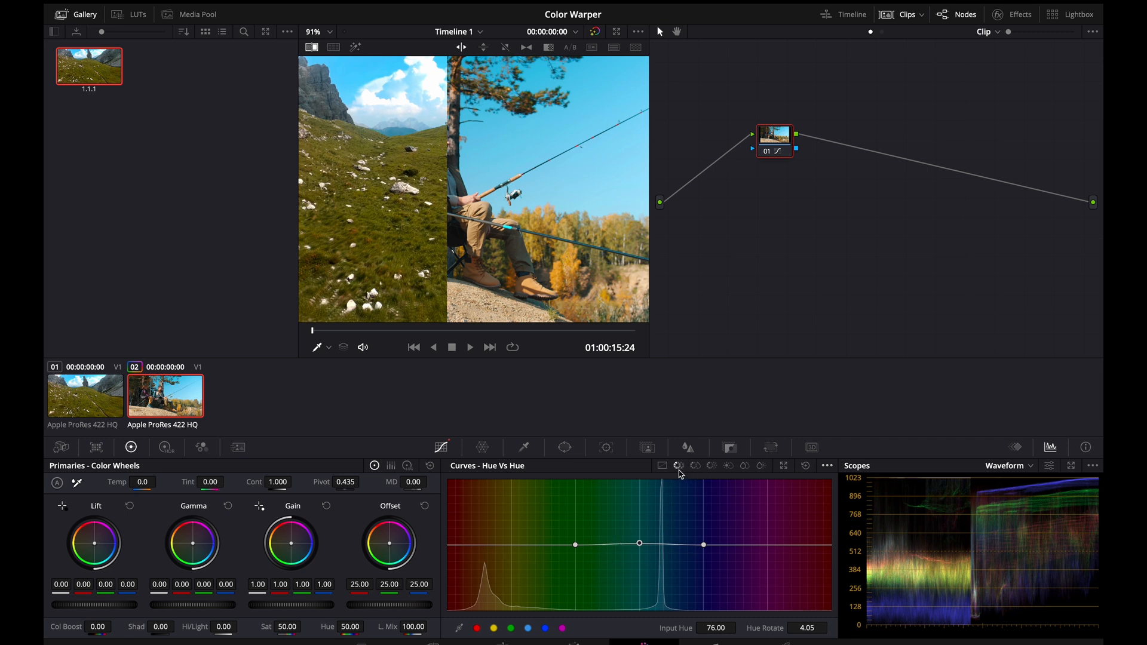
{"action": "left_click", "coordinate": [712, 466]}
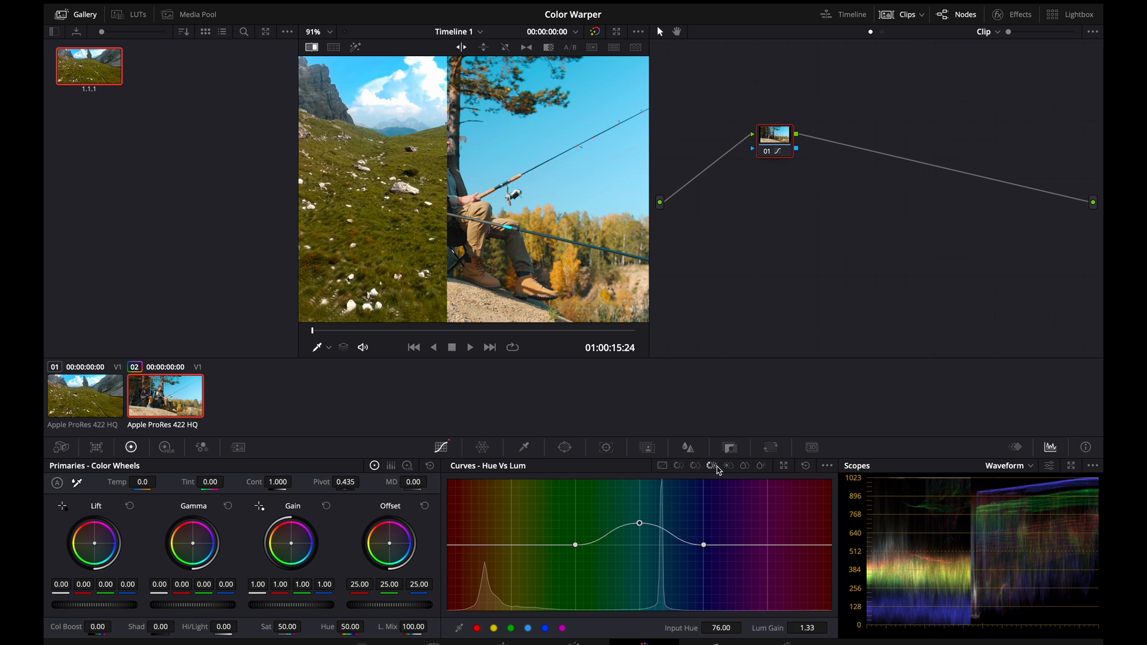
{"action": "left_click", "coordinate": [695, 466]}
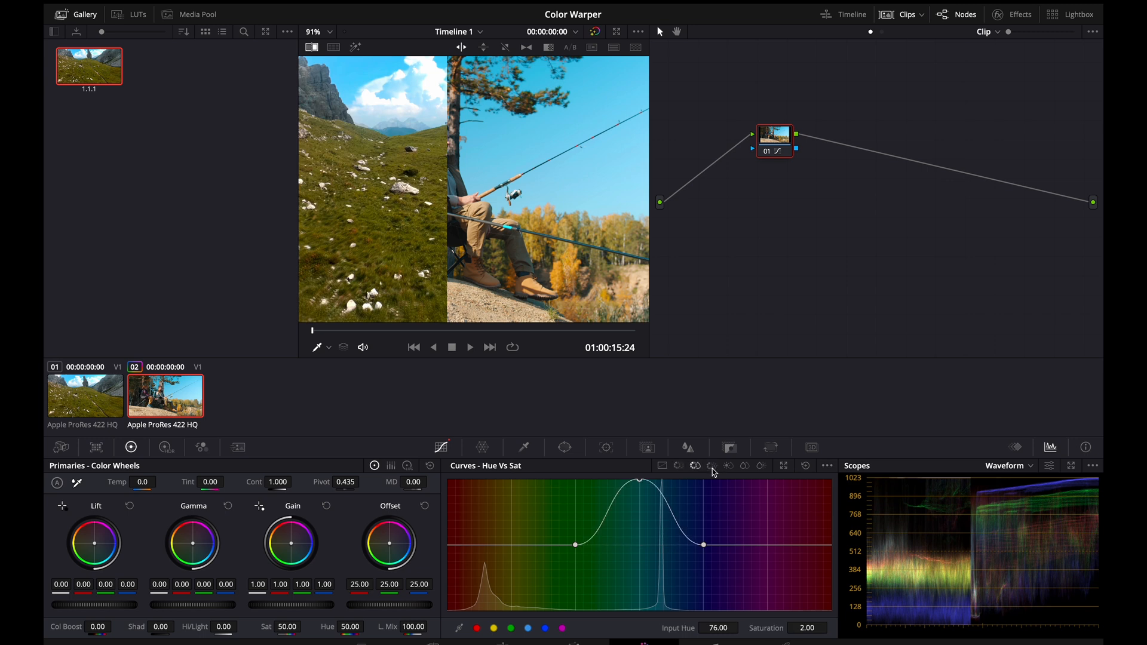
{"action": "left_click", "coordinate": [714, 466]}
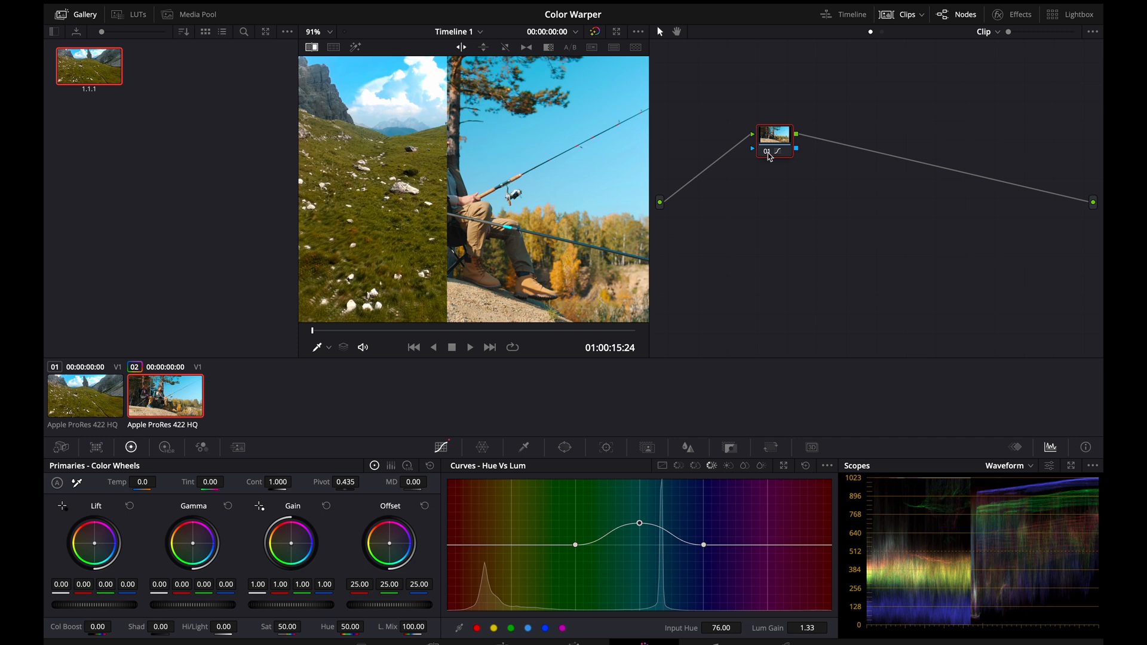
{"action": "right_click", "coordinate": [773, 141]}
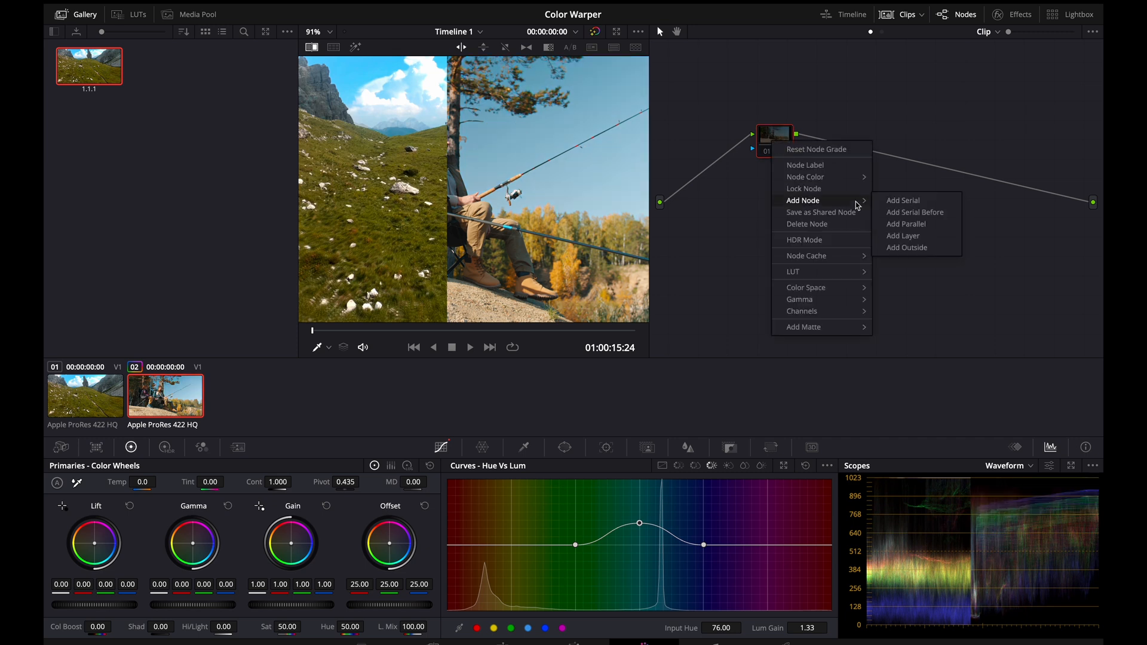
{"action": "left_click", "coordinate": [901, 201]}
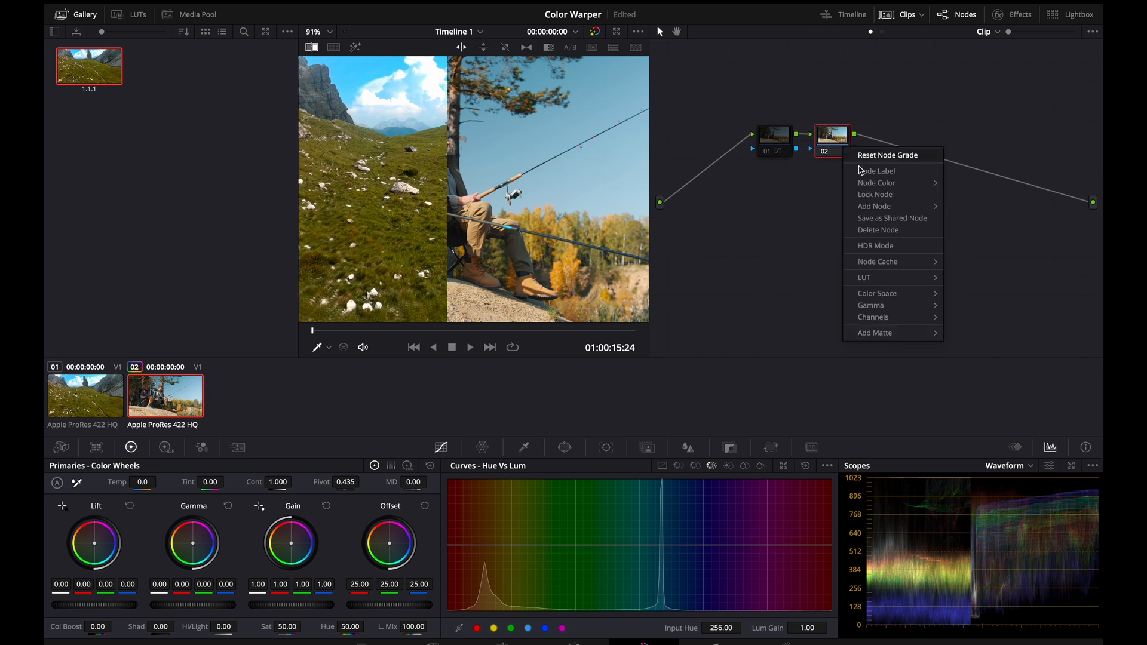
{"action": "left_click", "coordinate": [863, 177]}
{"action": "type", "text": "CW"}
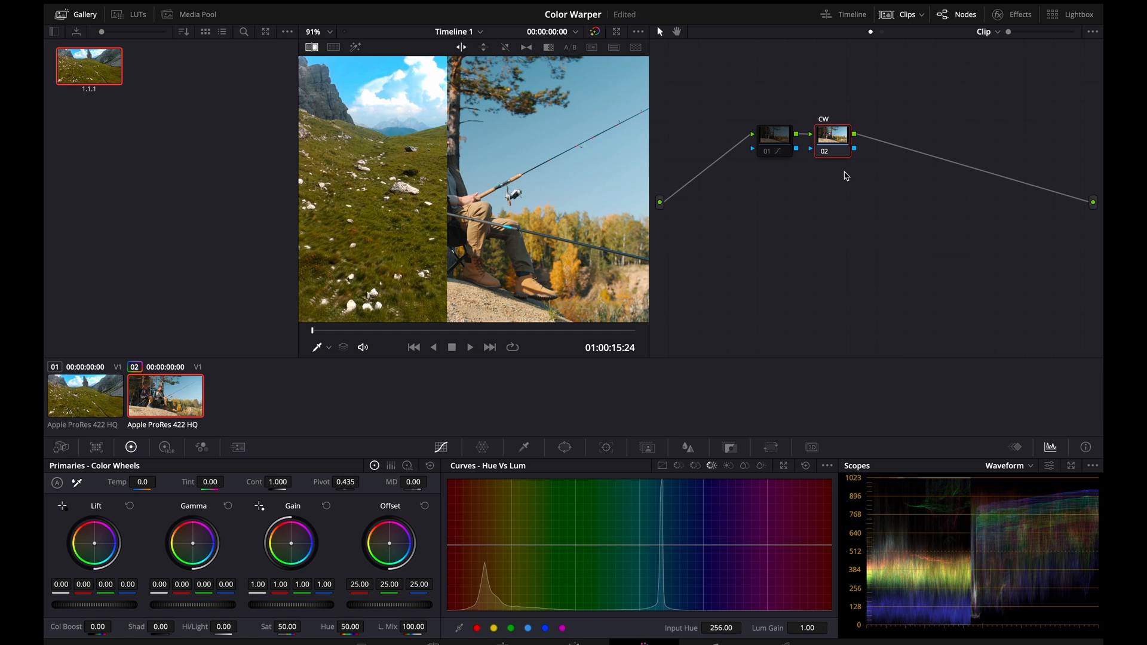
{"action": "mouse_move", "coordinate": [657, 437]}
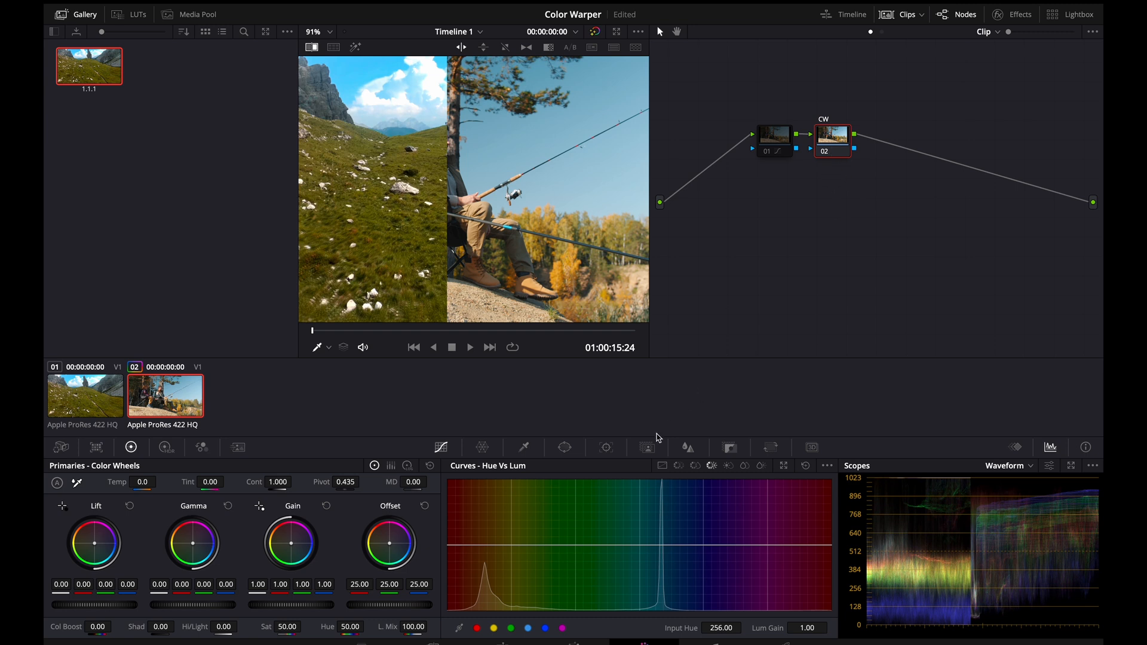
{"action": "left_click", "coordinate": [482, 447]}
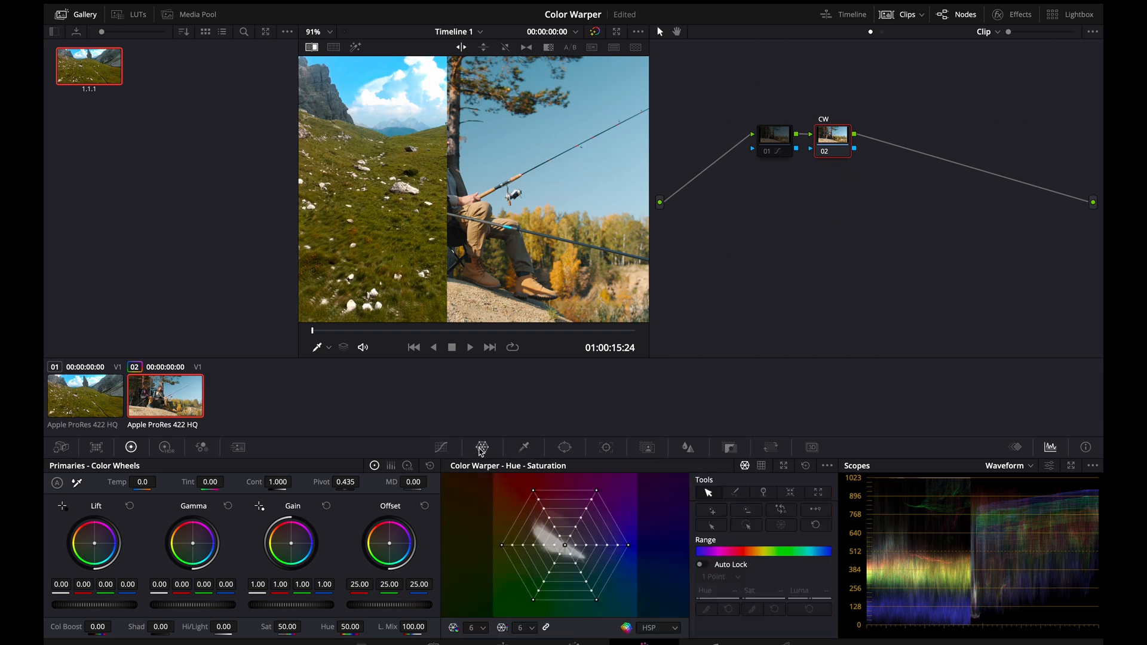
{"action": "mouse_move", "coordinate": [513, 373]}
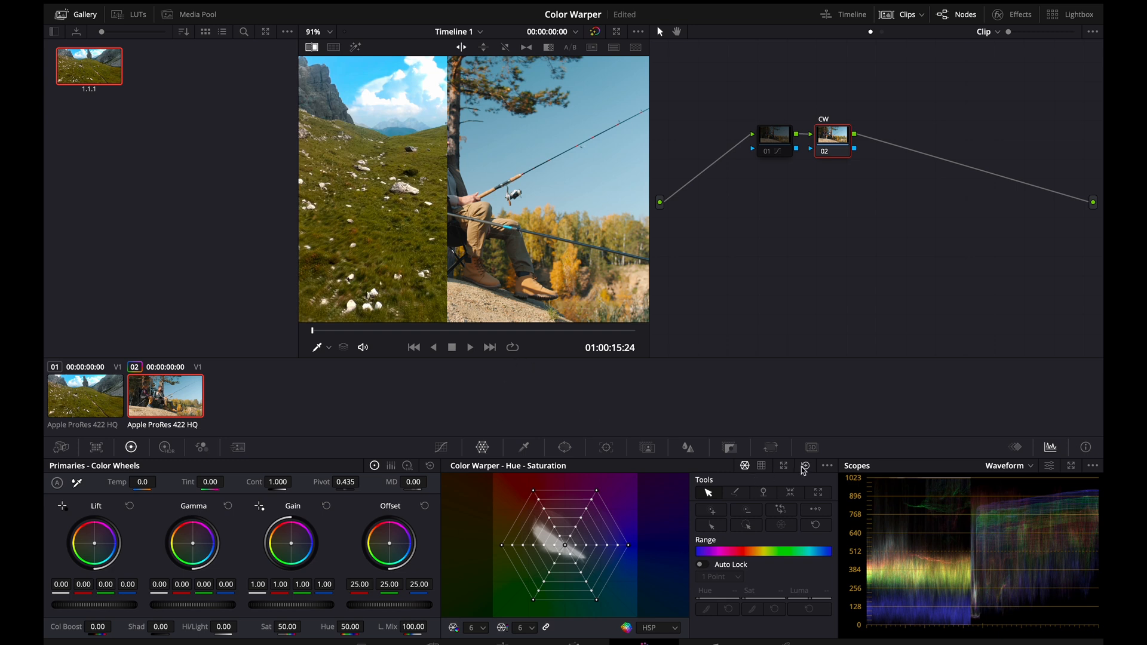
{"action": "mouse_move", "coordinate": [784, 467]}
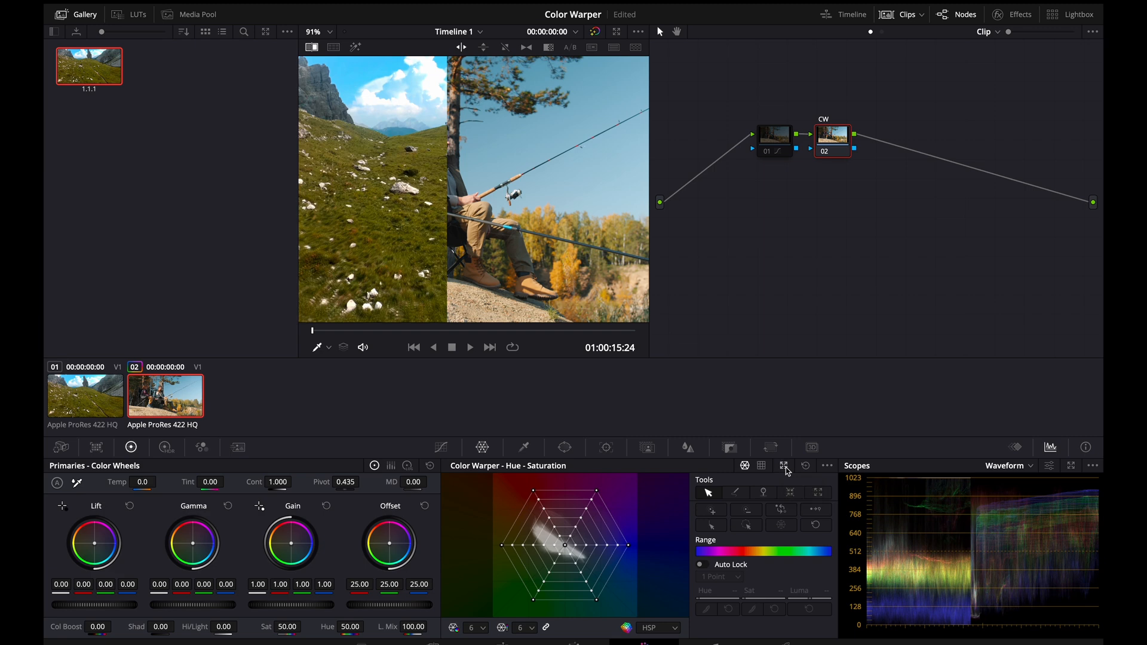
Step: Pop the Color Warper grid out into a large floating window over the viewer
{"action": "left_click", "coordinate": [785, 466]}
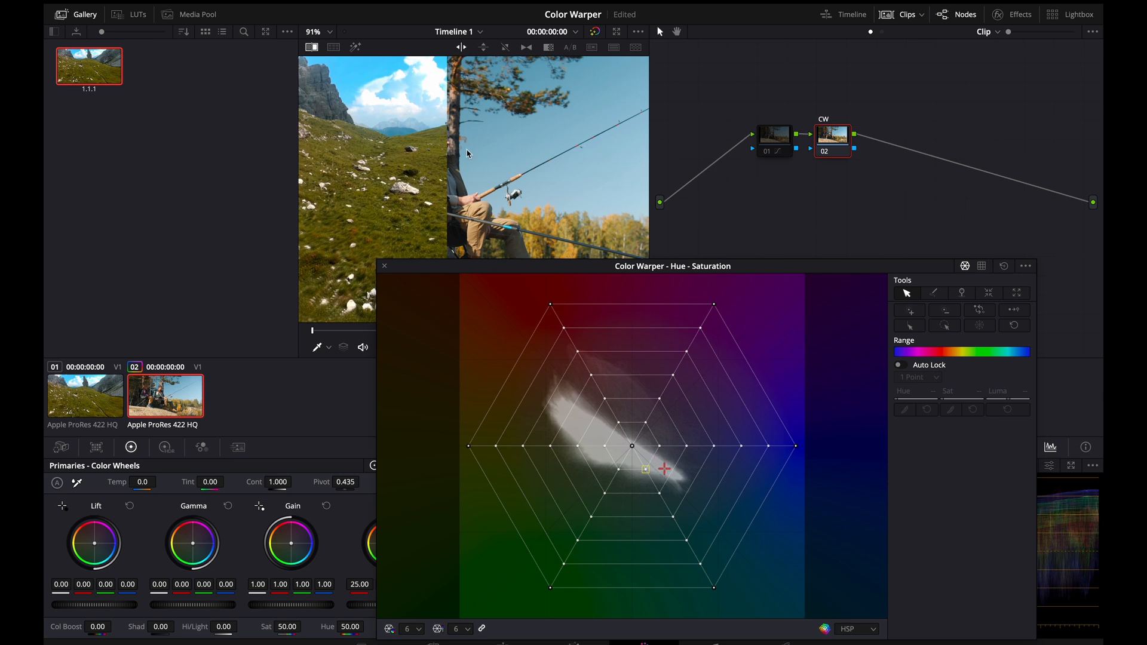
{"action": "mouse_move", "coordinate": [558, 217]}
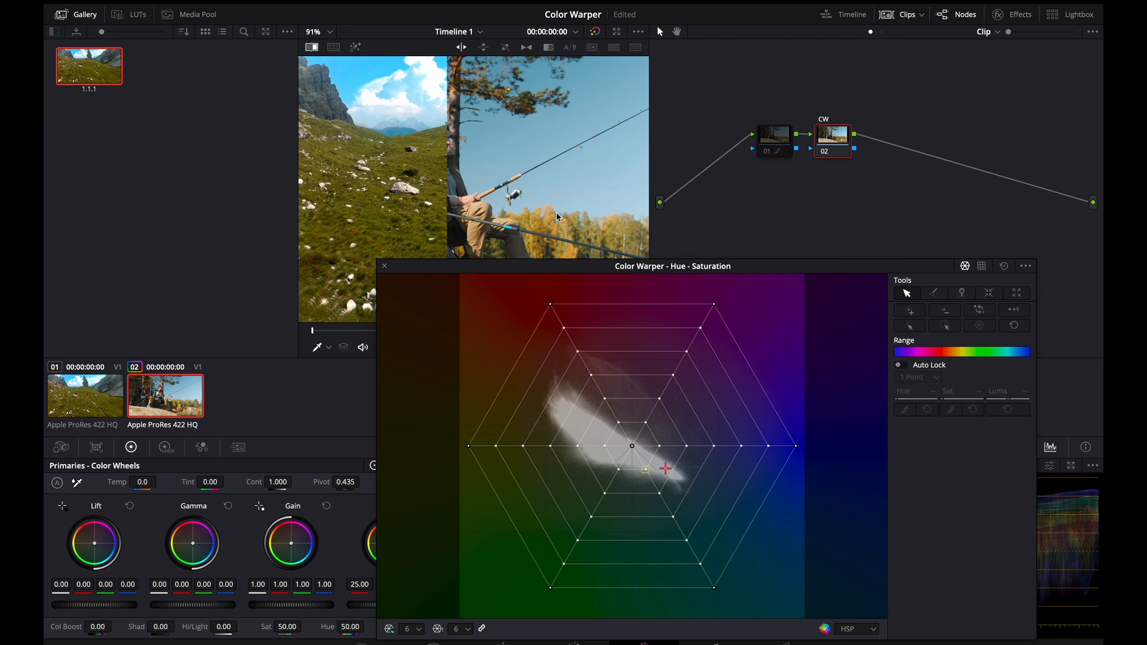
{"action": "mouse_move", "coordinate": [482, 145]}
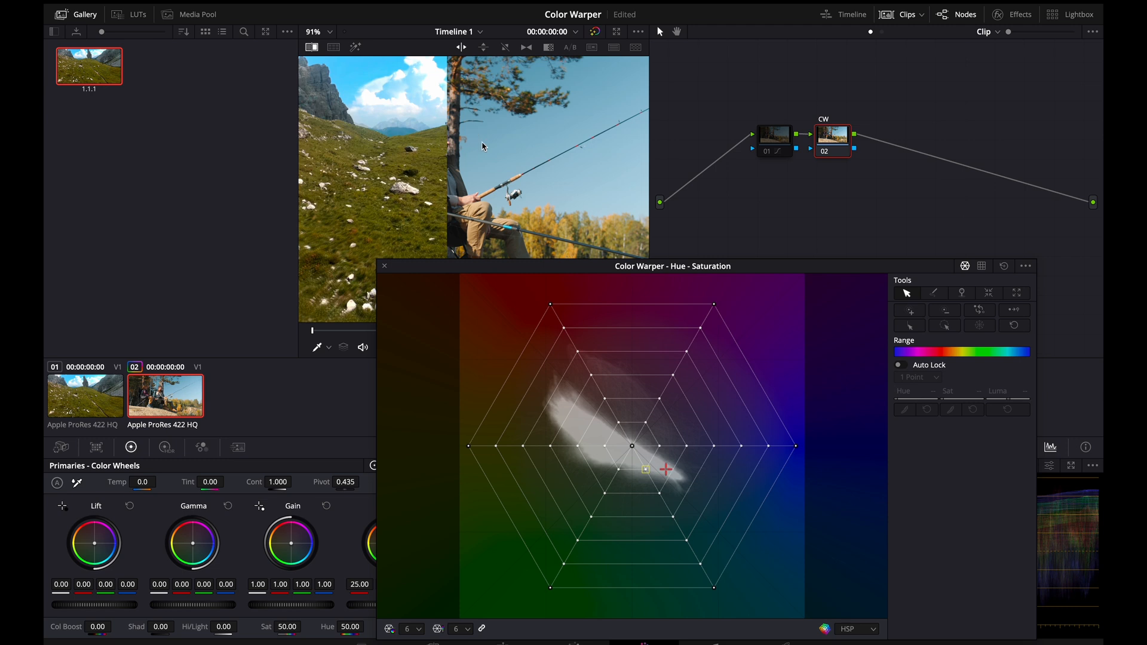
{"action": "mouse_move", "coordinate": [483, 130]}
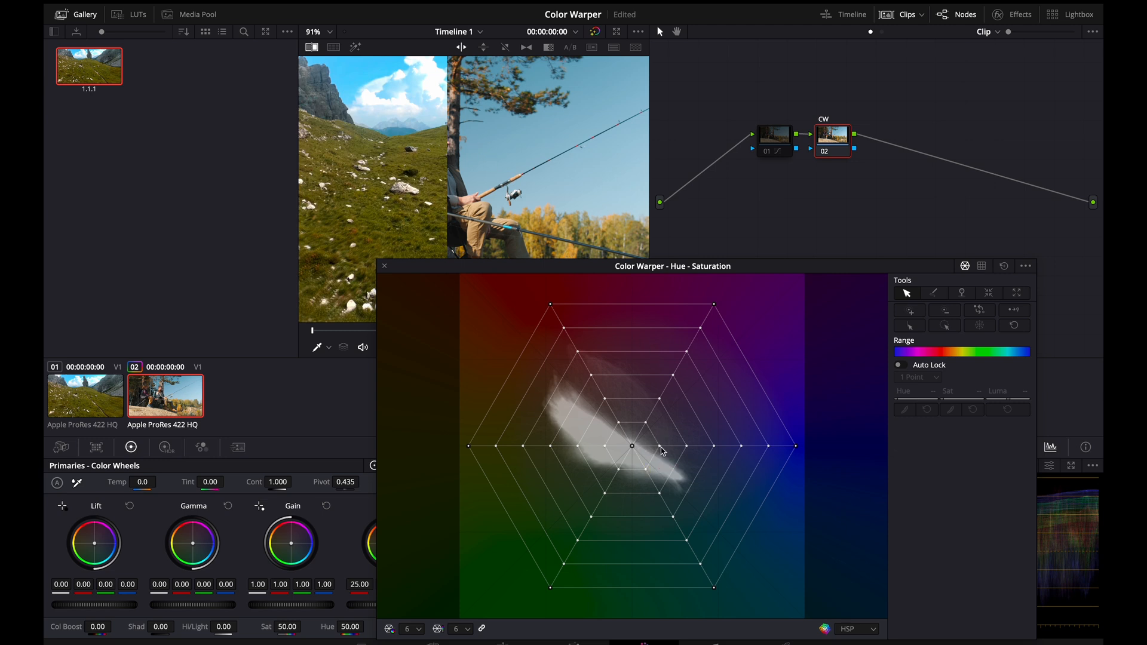
{"action": "mouse_move", "coordinate": [696, 450]}
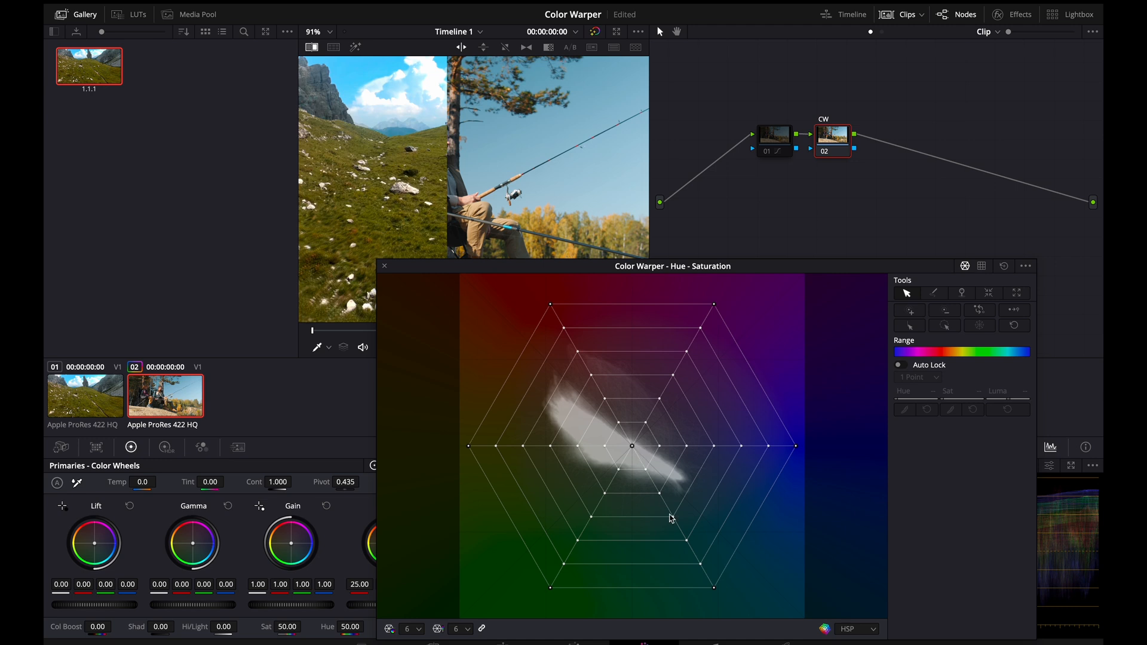
{"action": "mouse_move", "coordinate": [647, 475]}
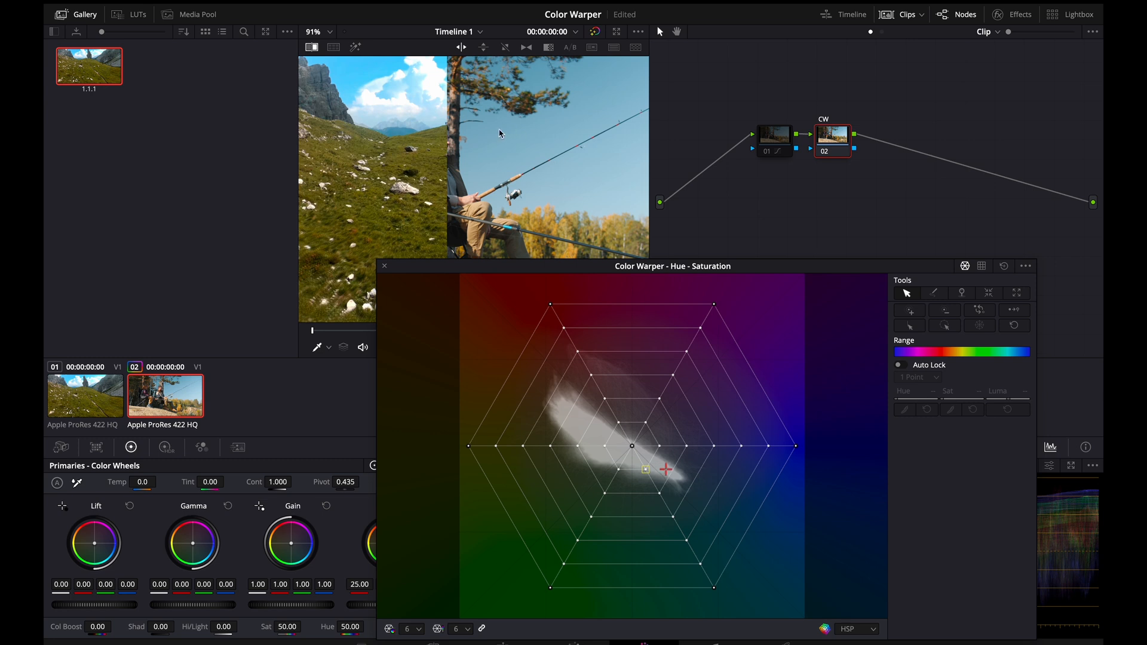
{"action": "mouse_move", "coordinate": [490, 155]}
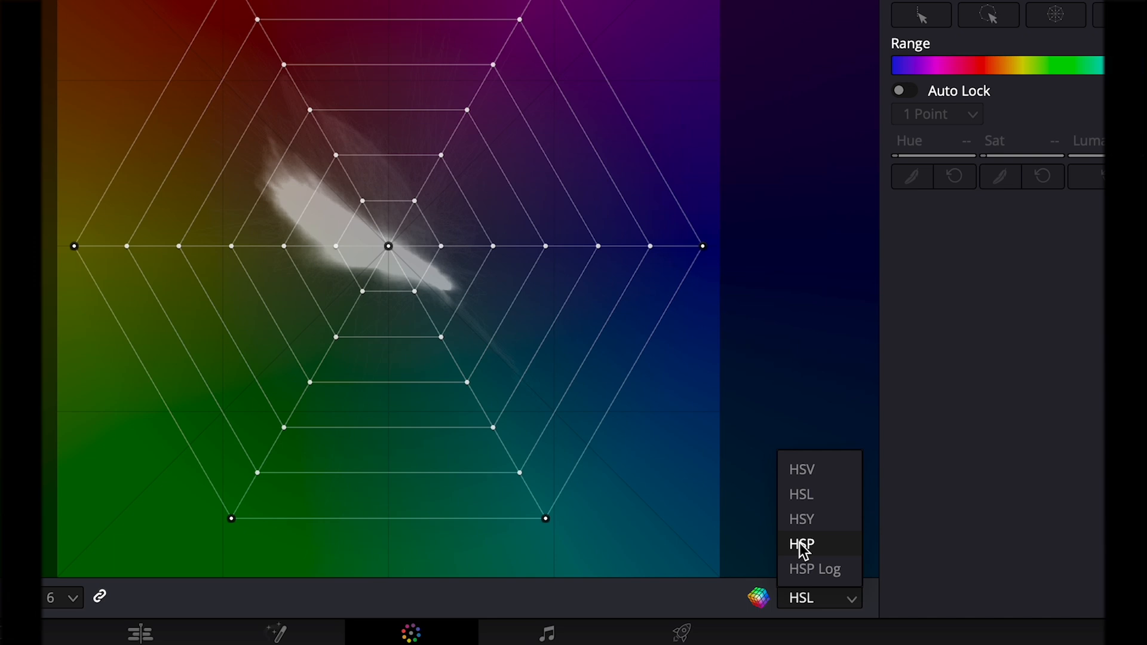
{"action": "mouse_move", "coordinate": [848, 551]}
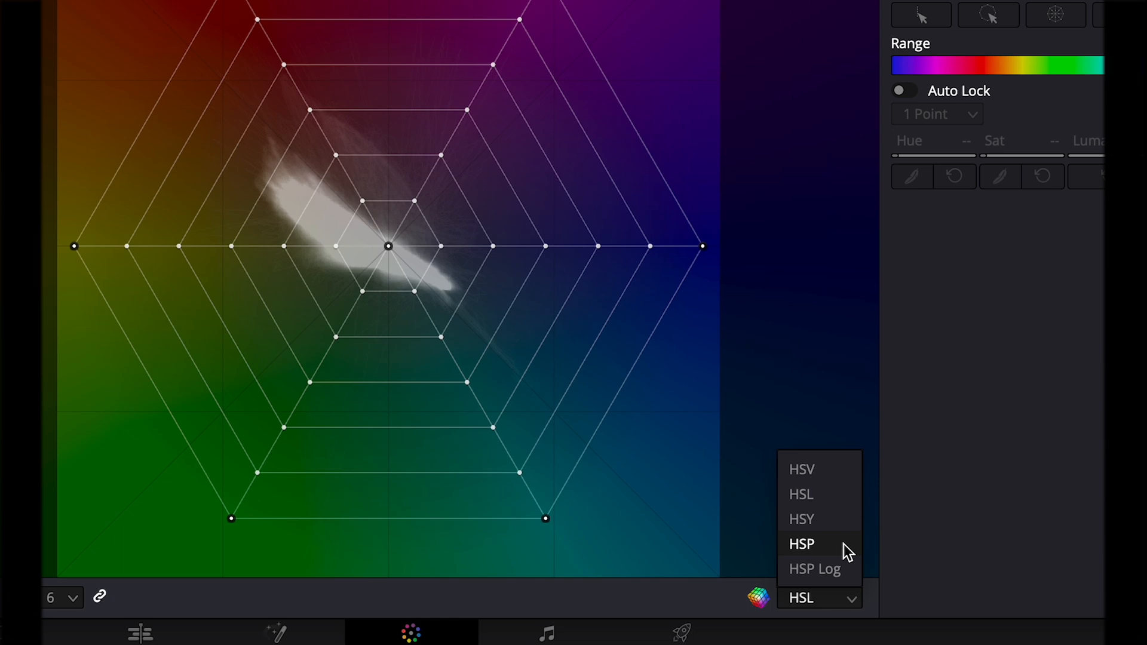
Step: Choose the HSP colour model for the Color Warper grid
{"action": "left_click", "coordinate": [800, 544]}
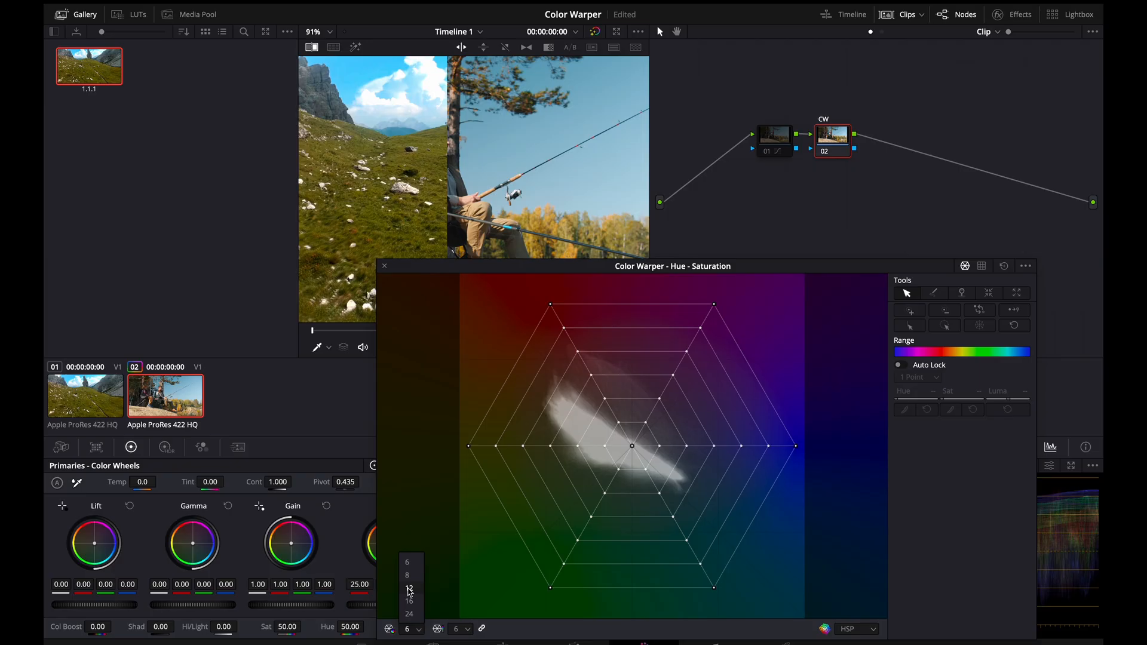
Step: Raise the Color Warper grid resolution to 12 divisions
{"action": "left_click", "coordinate": [409, 591]}
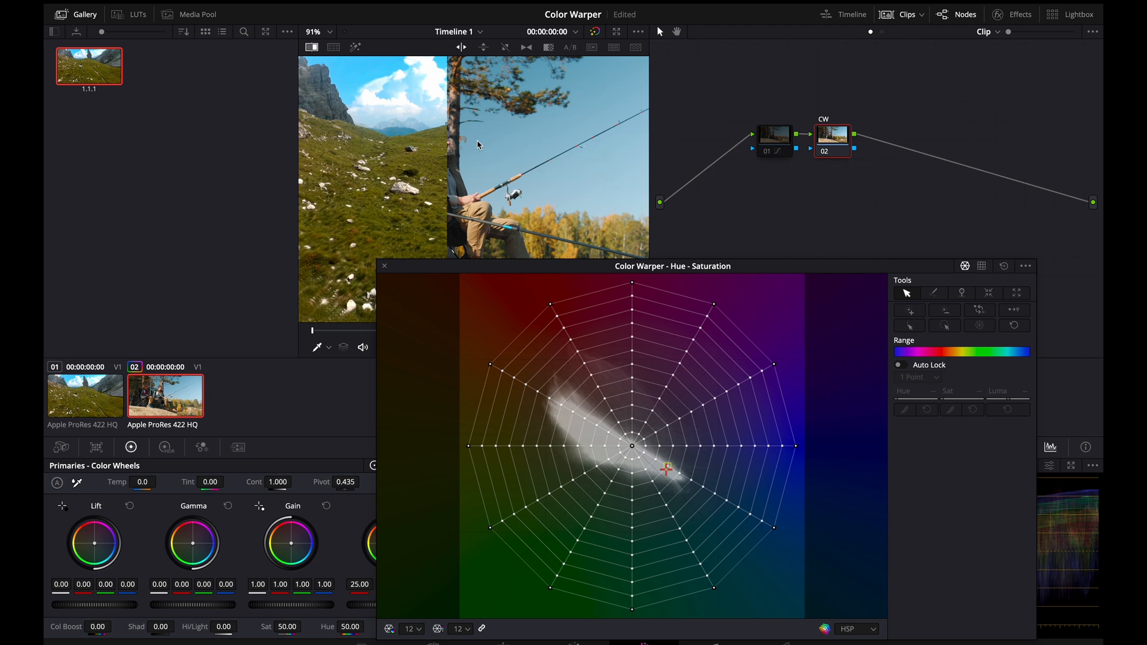
{"action": "mouse_move", "coordinate": [482, 136]}
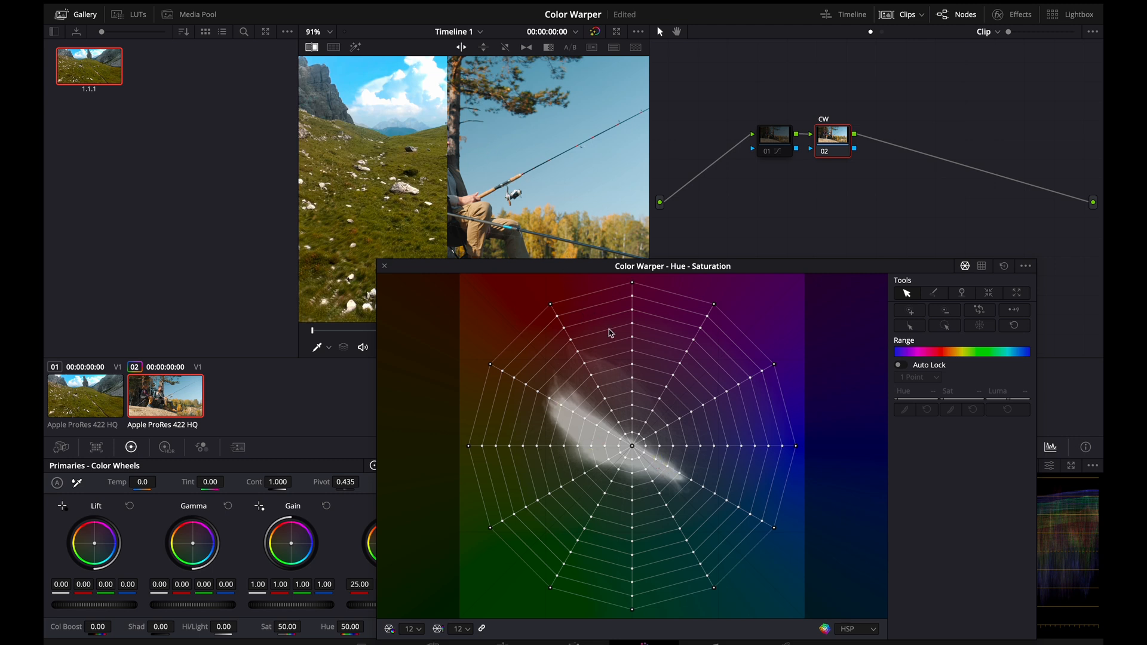
{"action": "mouse_move", "coordinate": [667, 471]}
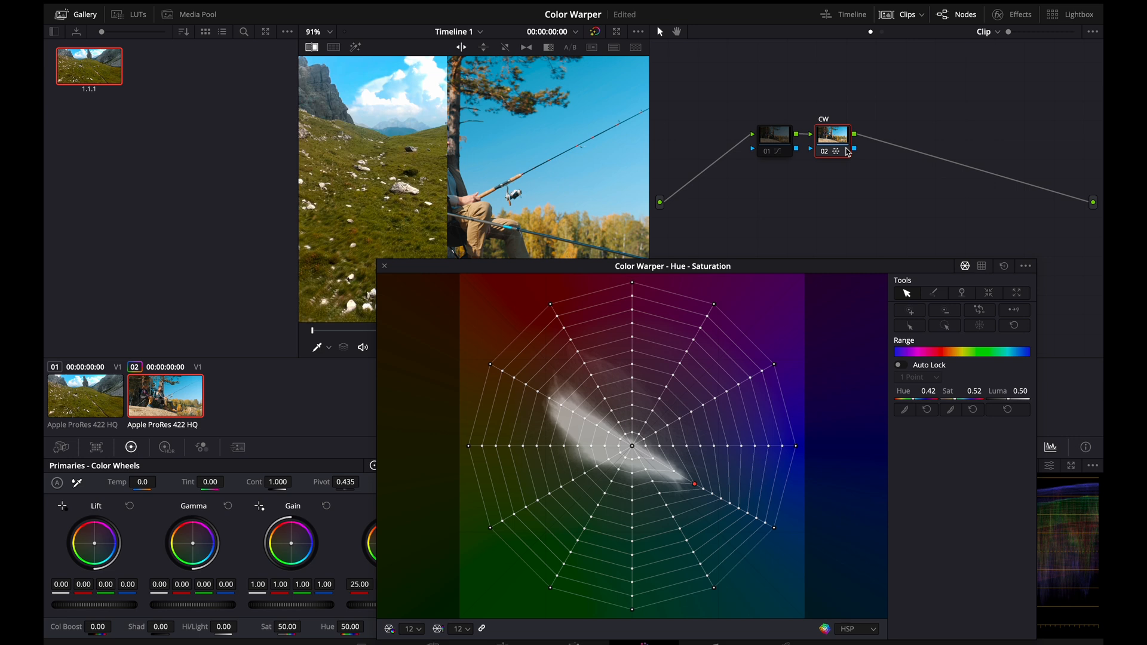
{"action": "mouse_move", "coordinate": [705, 357]}
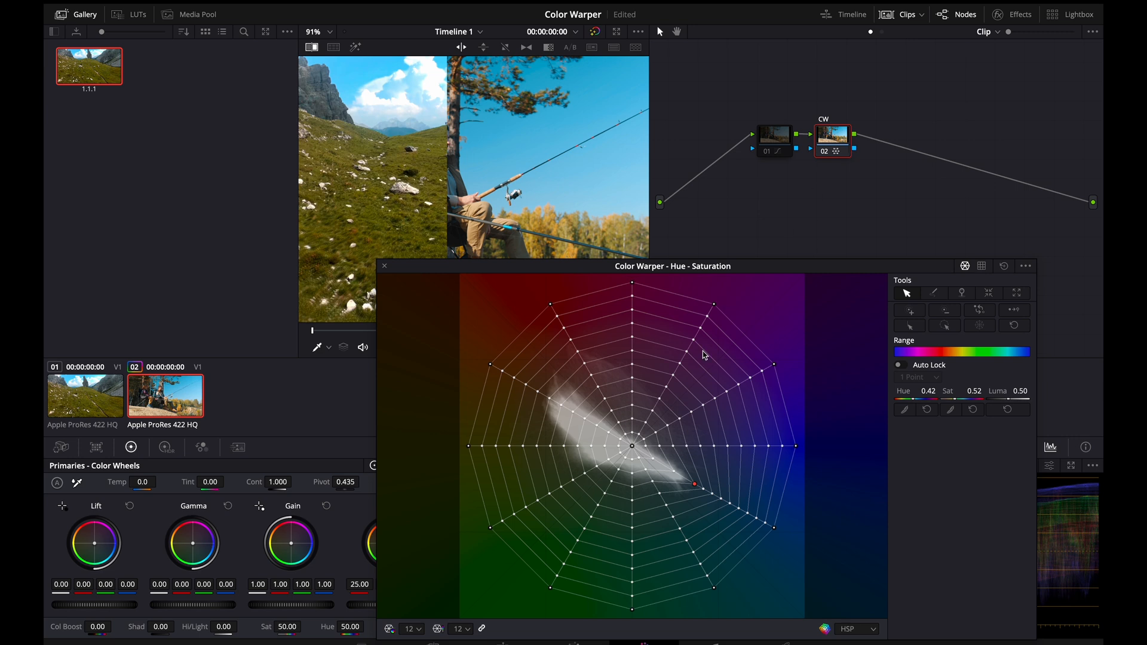
{"action": "mouse_move", "coordinate": [727, 477]}
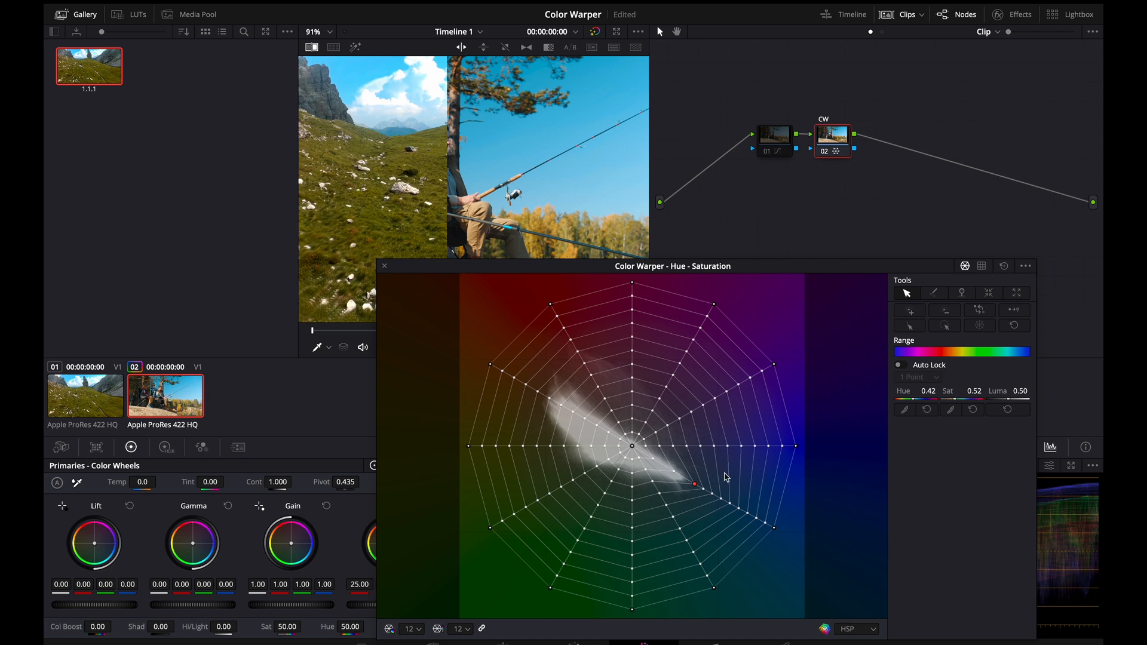
{"action": "mouse_move", "coordinate": [656, 399]}
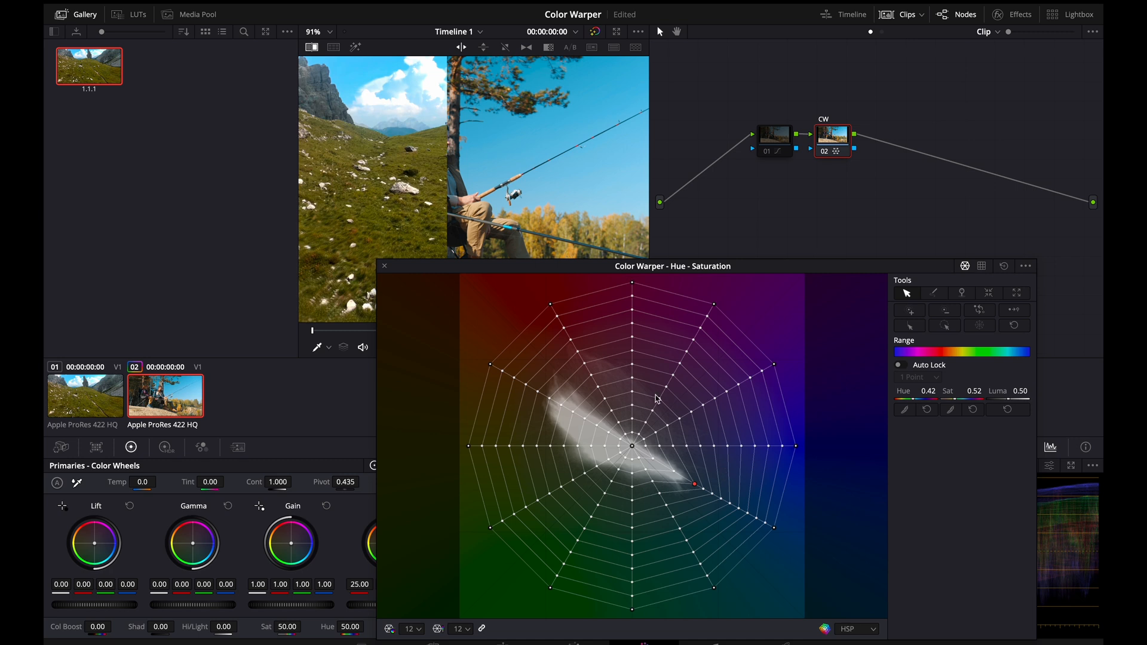
{"action": "mouse_move", "coordinate": [592, 552]}
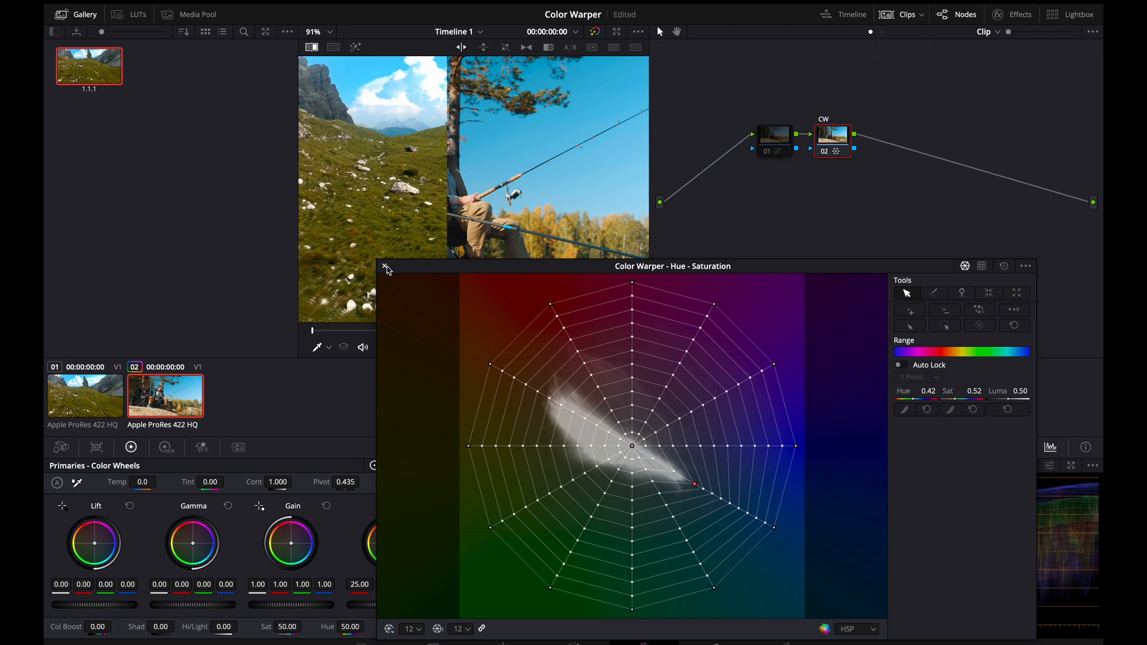
Step: Close the warper window, turn off the wipe and grab a still of the fishing clip's grade
{"action": "left_click", "coordinate": [386, 266]}
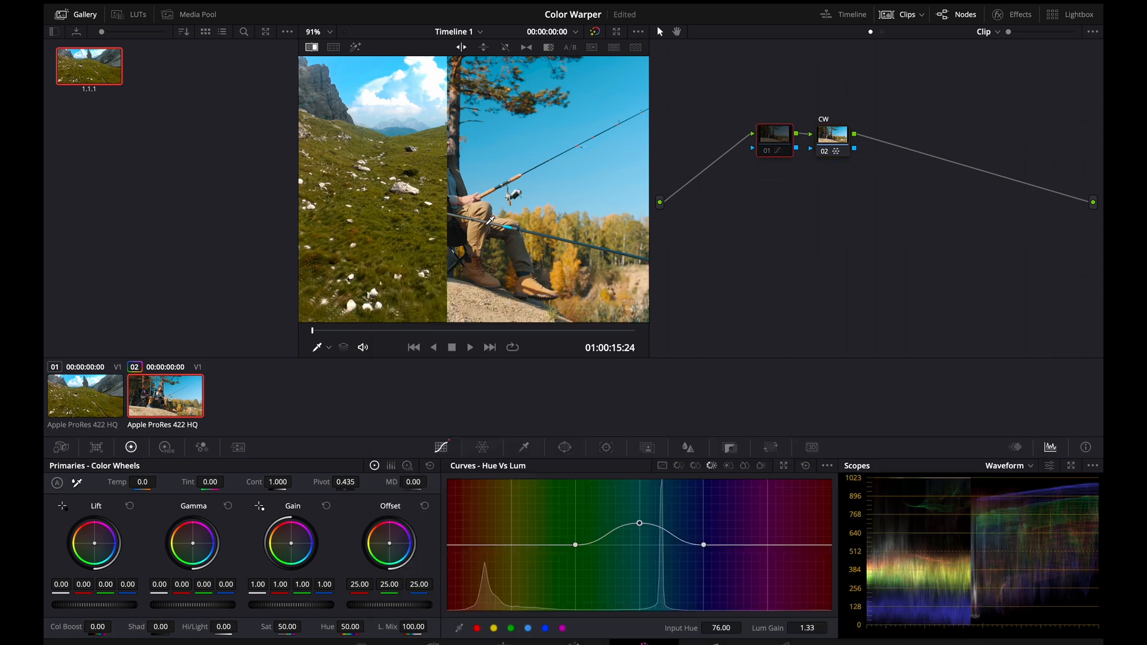
{"action": "mouse_move", "coordinate": [312, 47]}
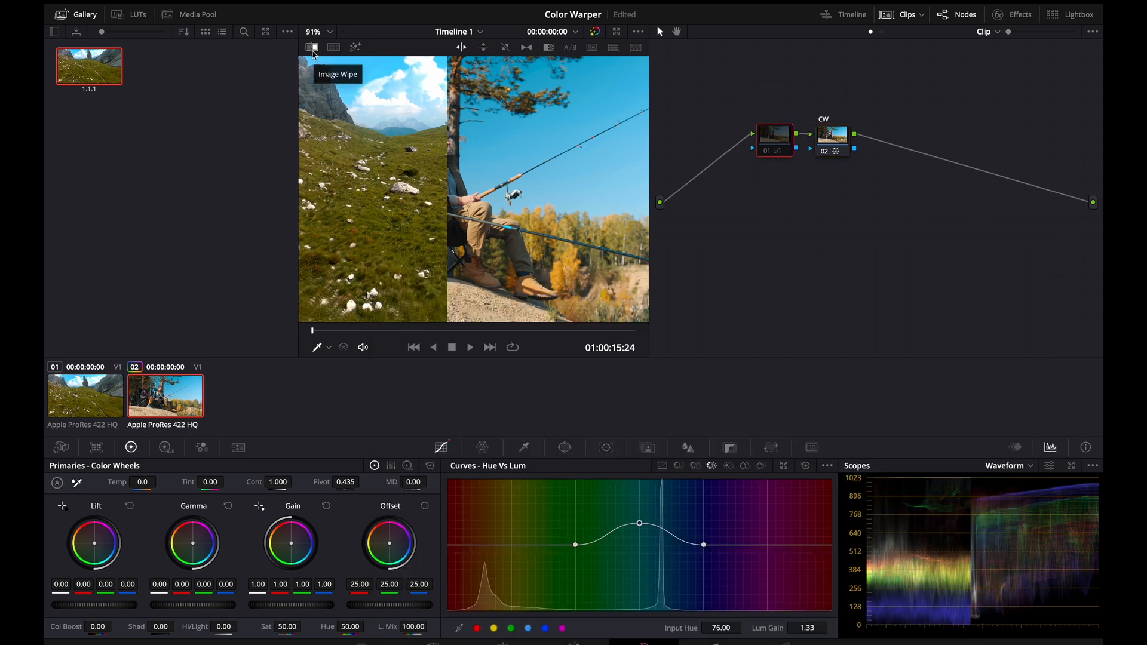
{"action": "left_click", "coordinate": [311, 46]}
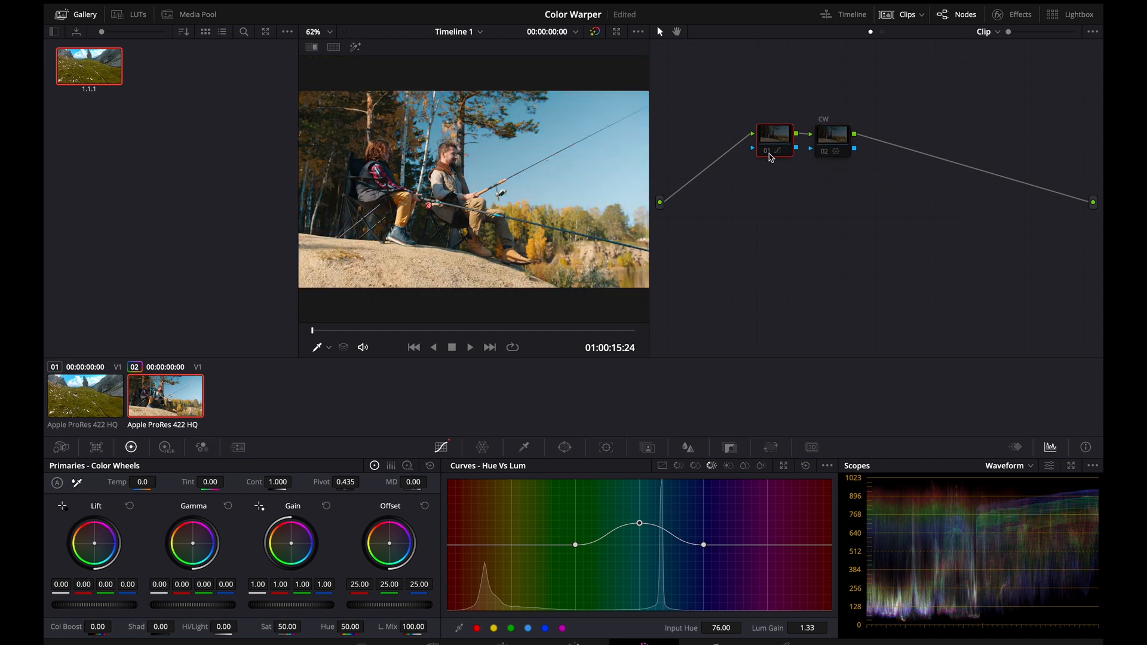
{"action": "right_click", "coordinate": [534, 154]}
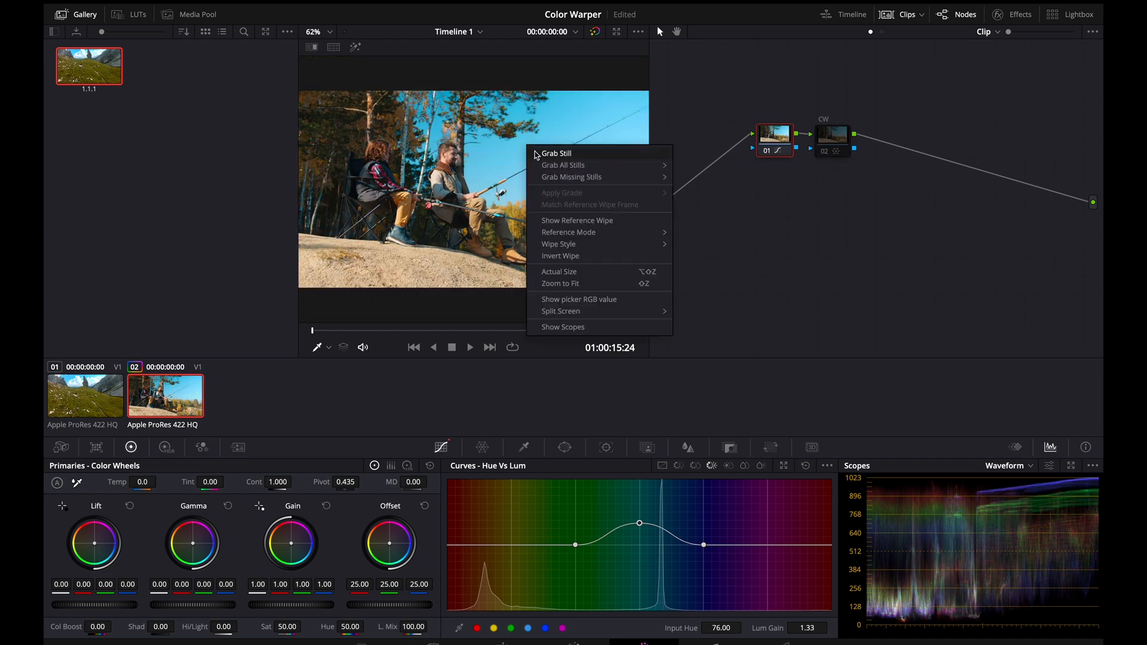
{"action": "left_click", "coordinate": [557, 155]}
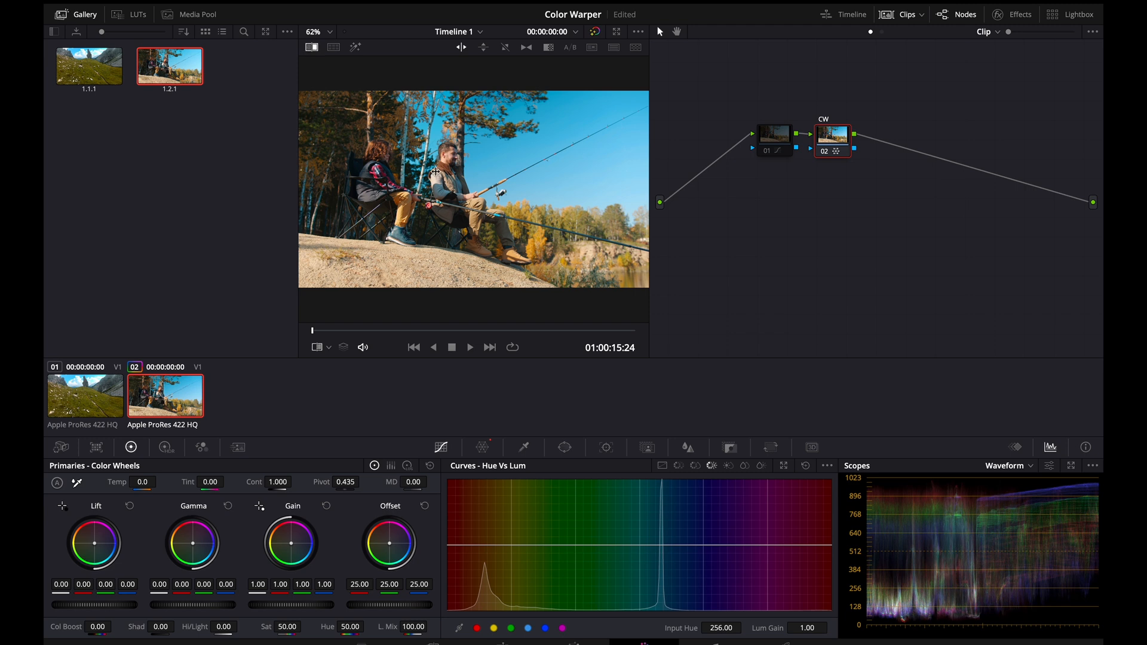
{"action": "mouse_move", "coordinate": [600, 201]}
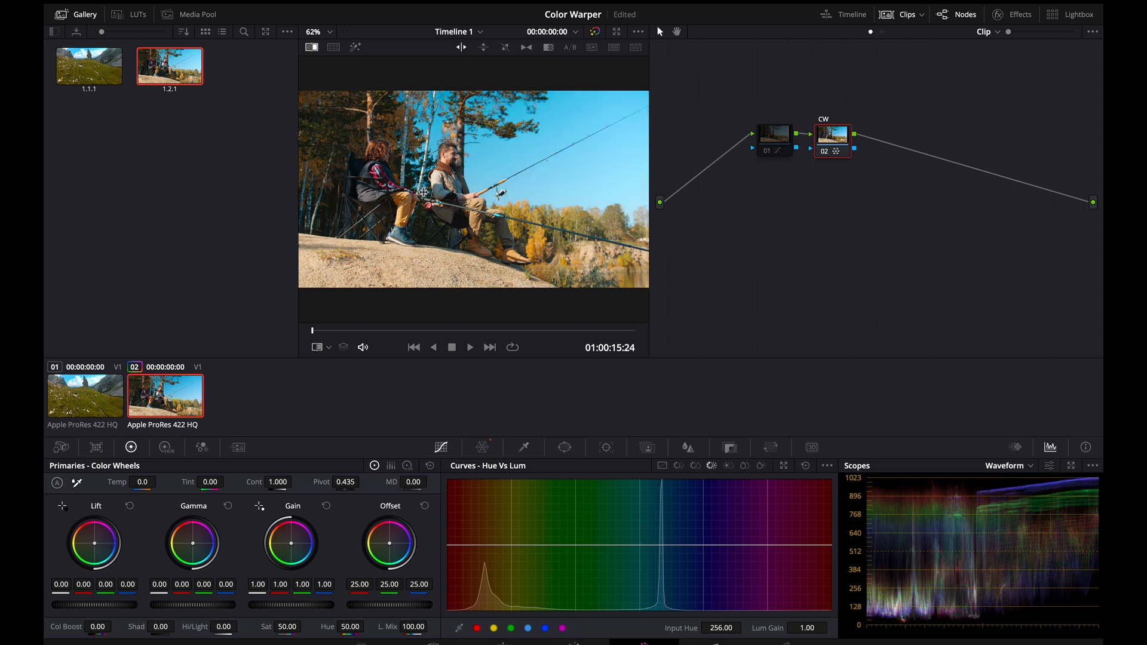
{"action": "mouse_move", "coordinate": [407, 169]}
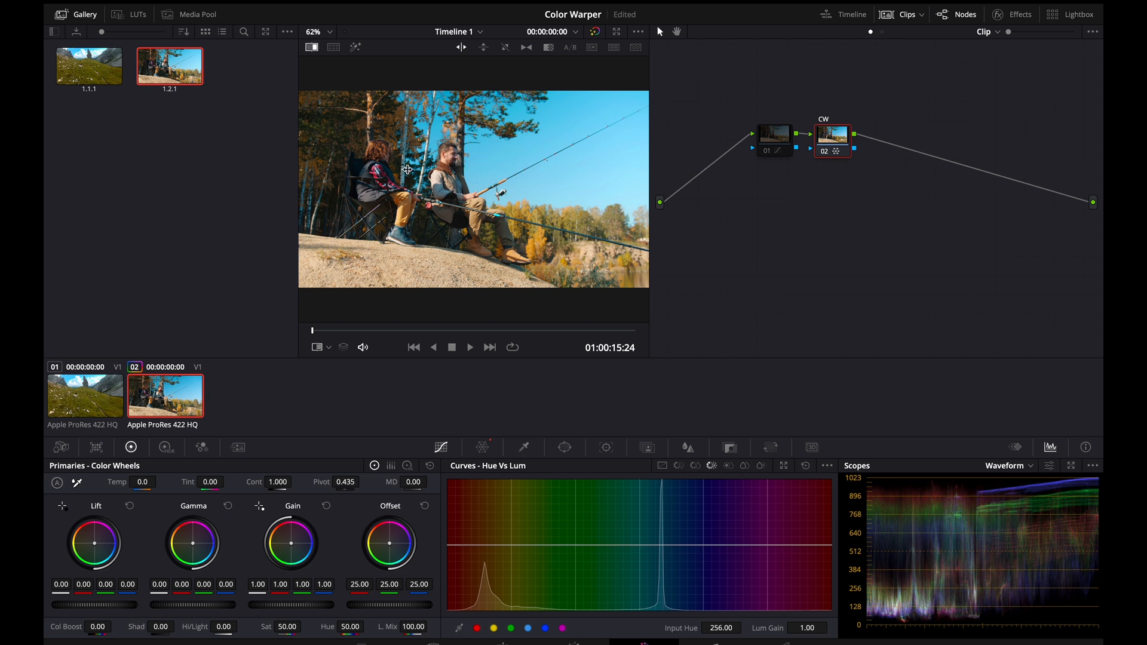
{"action": "mouse_move", "coordinate": [511, 167]}
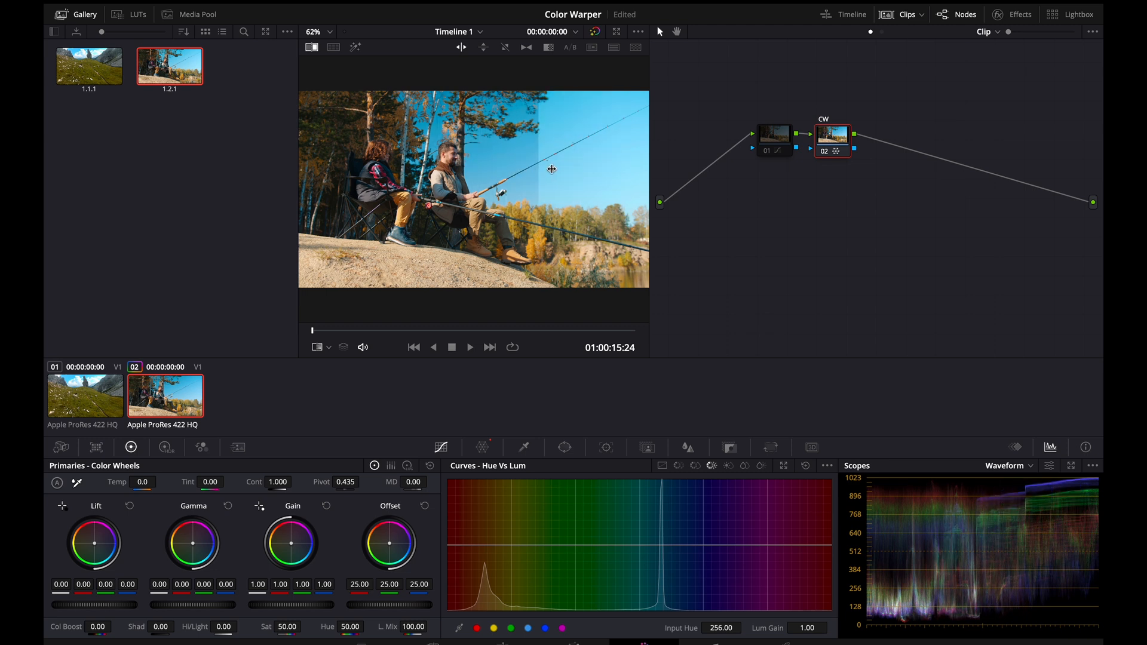
Step: Wipe still 1.1.1 against the graded fishing clip and reopen the Color Warper grid
{"action": "left_click", "coordinate": [88, 65]}
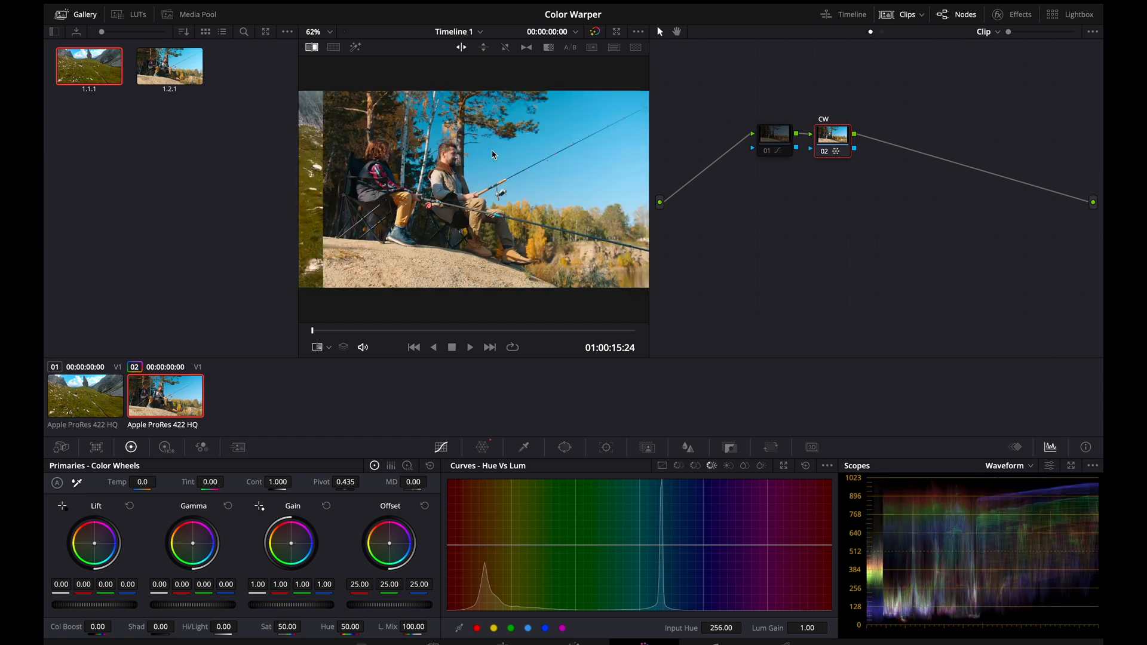
{"action": "left_click", "coordinate": [482, 447]}
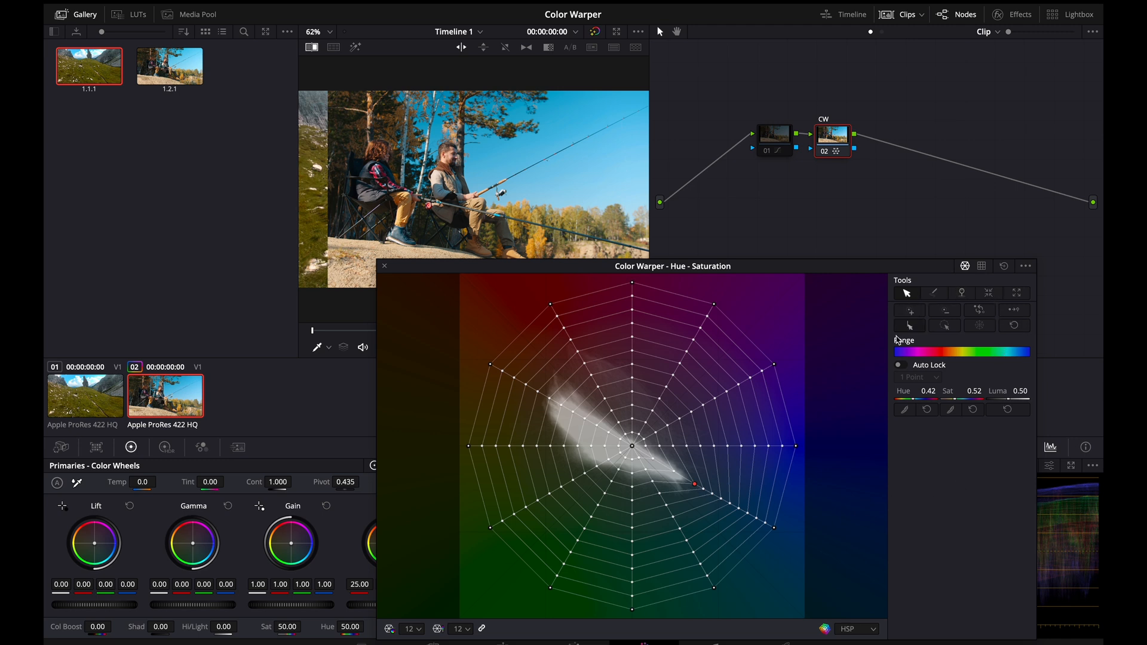
{"action": "mouse_move", "coordinate": [803, 315]}
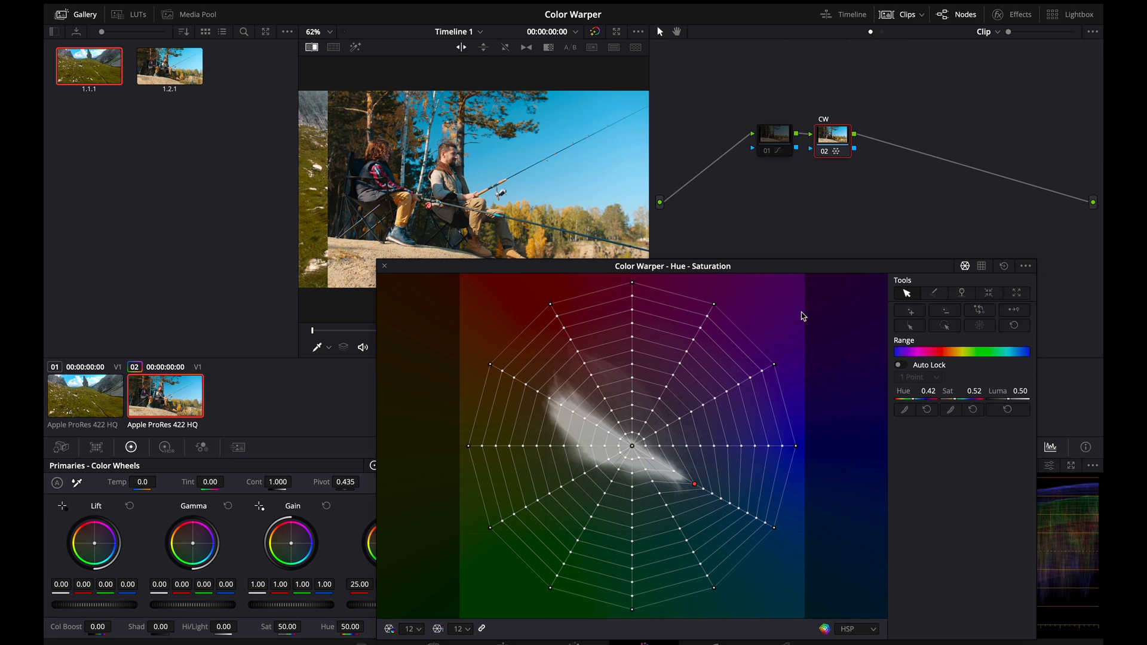
{"action": "mouse_move", "coordinate": [719, 406]}
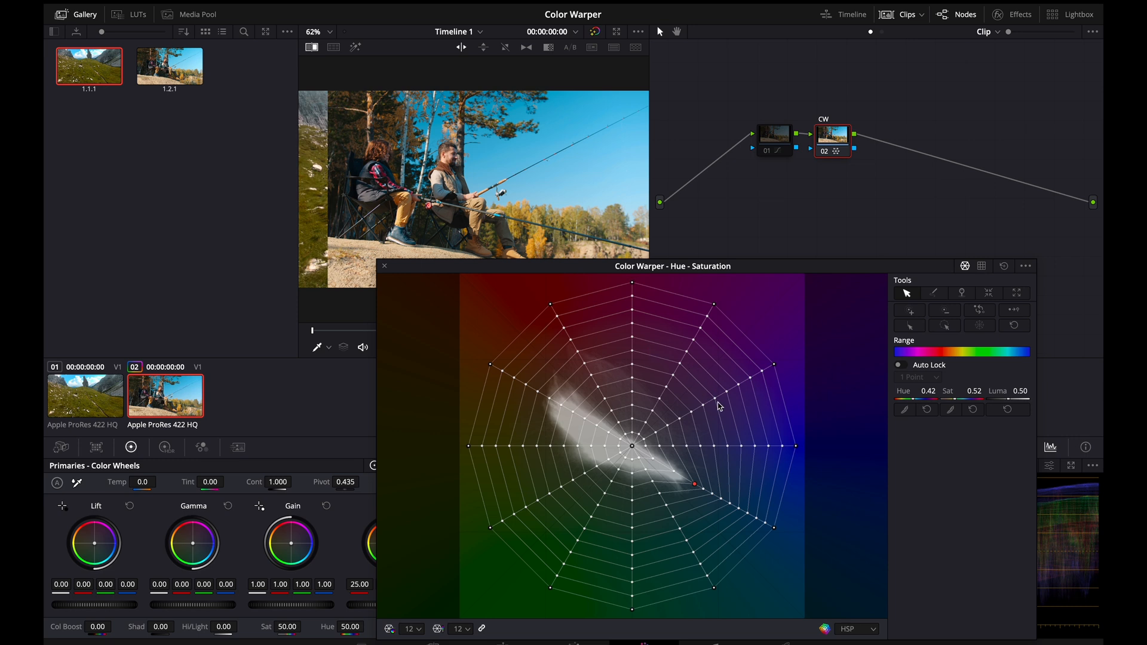